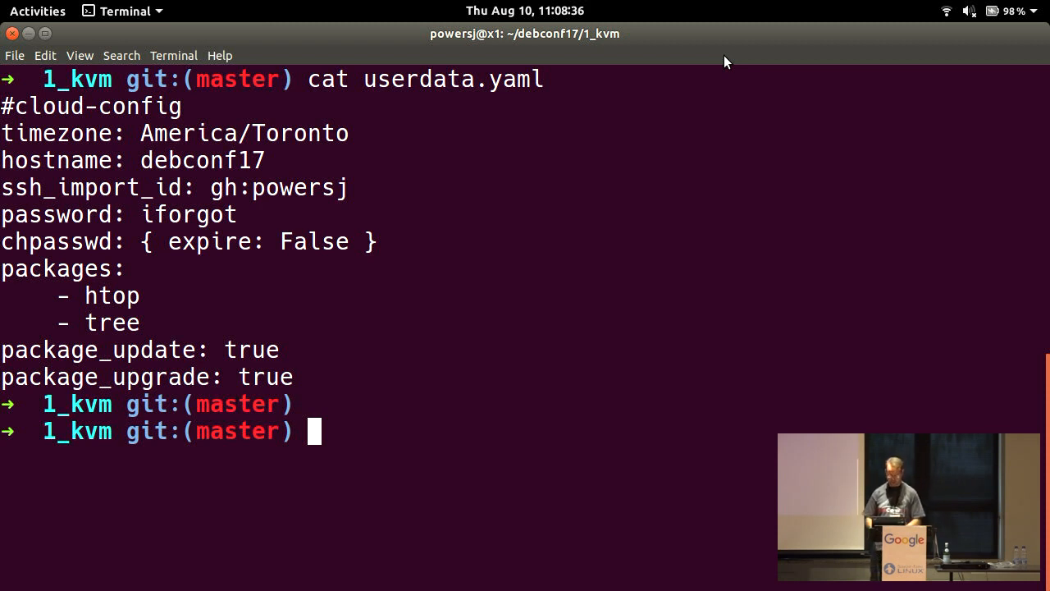
- List the 1_kvm demo folder and display the genseed.sh seed-generation script
{"action": "type", "text": "ls"}
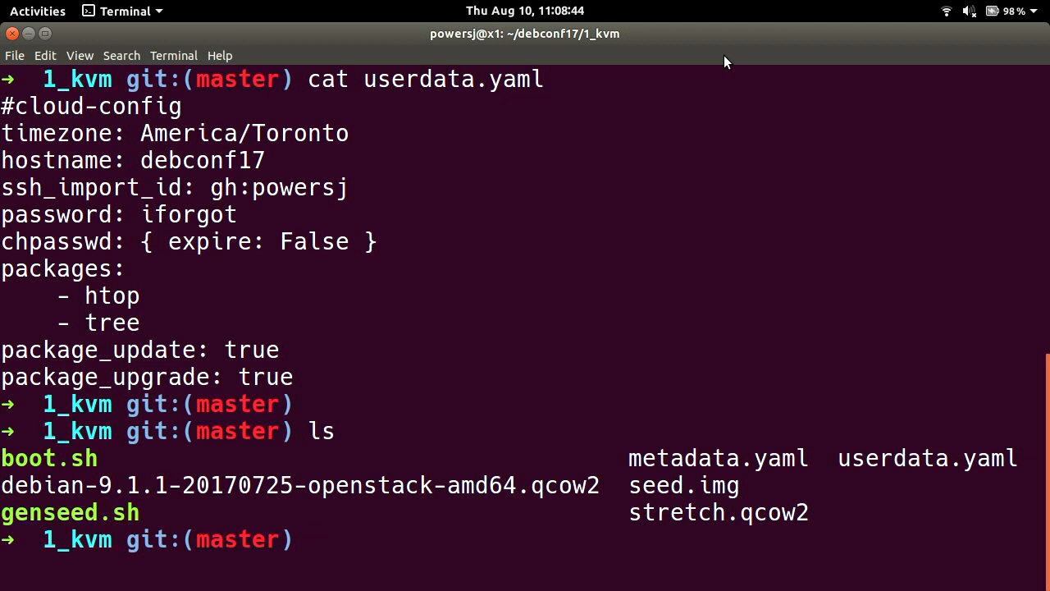
{"action": "type", "text": "cl"}
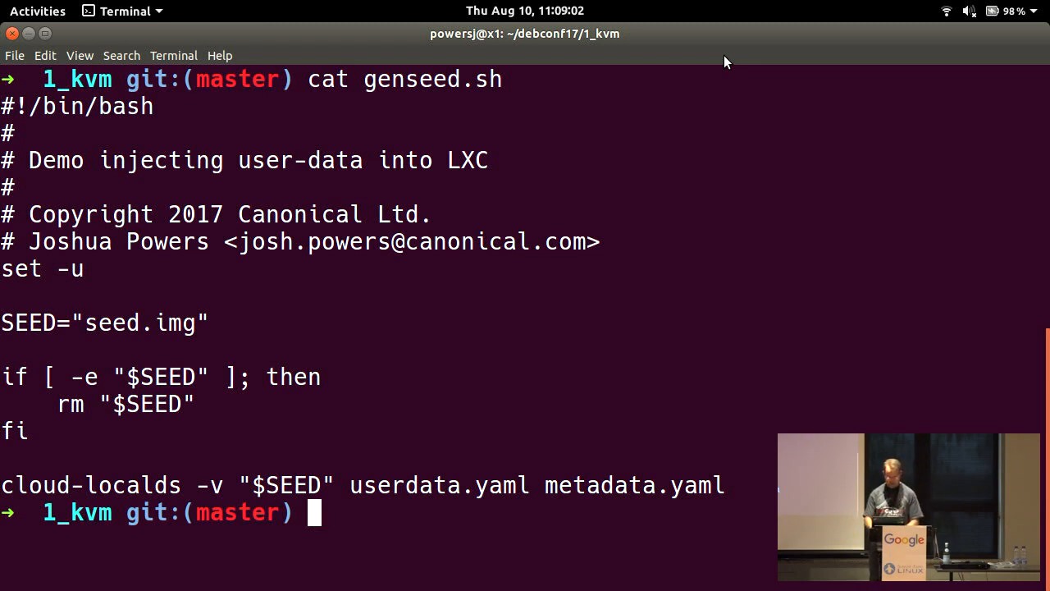
- Show metadata.yaml, run ./genseed.sh to write seed.img, then display boot.sh's qemu command
{"action": "type", "text": "cat metadata.yaml"}
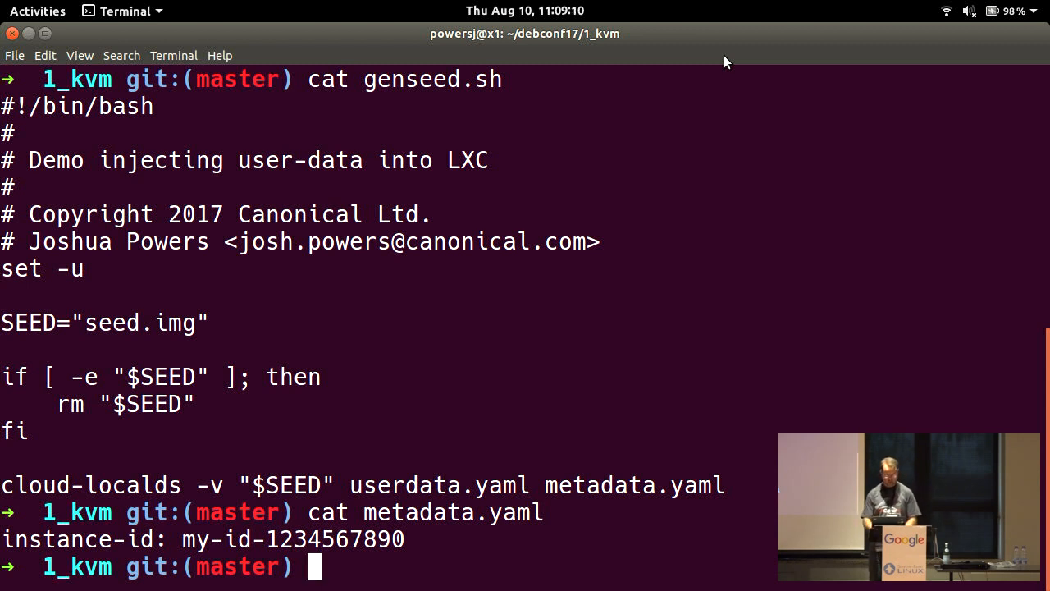
{"action": "type", "text": "./genseed.sh"}
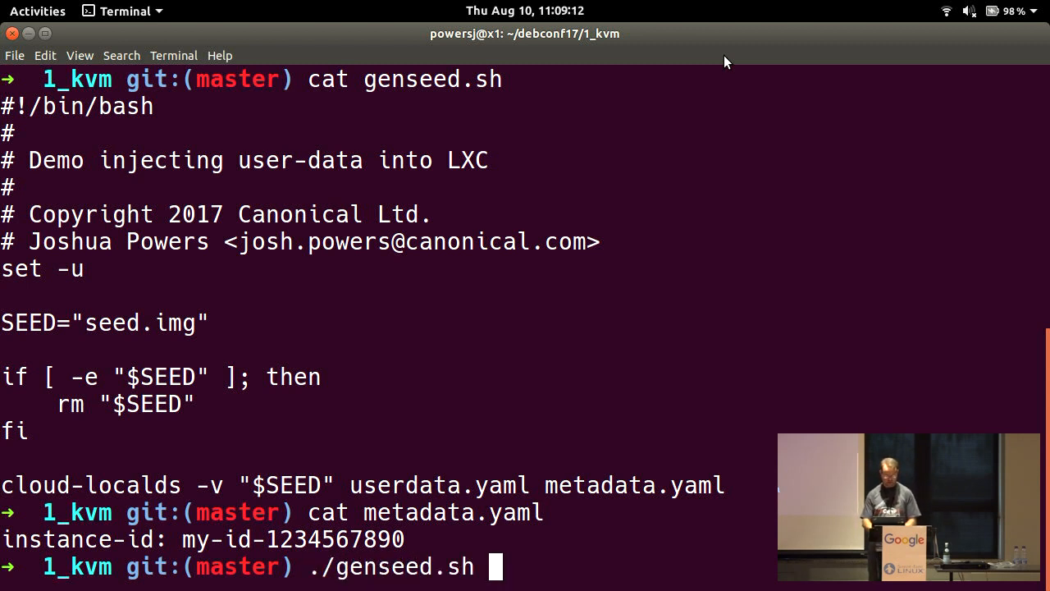
{"action": "key", "text": "Return"}
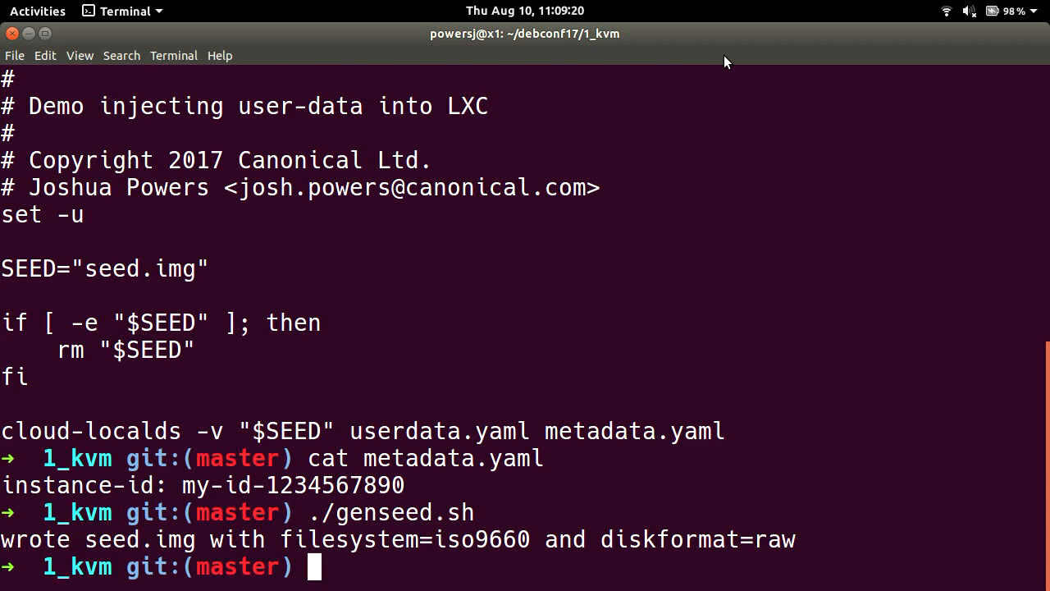
{"action": "type", "text": "cat ."}
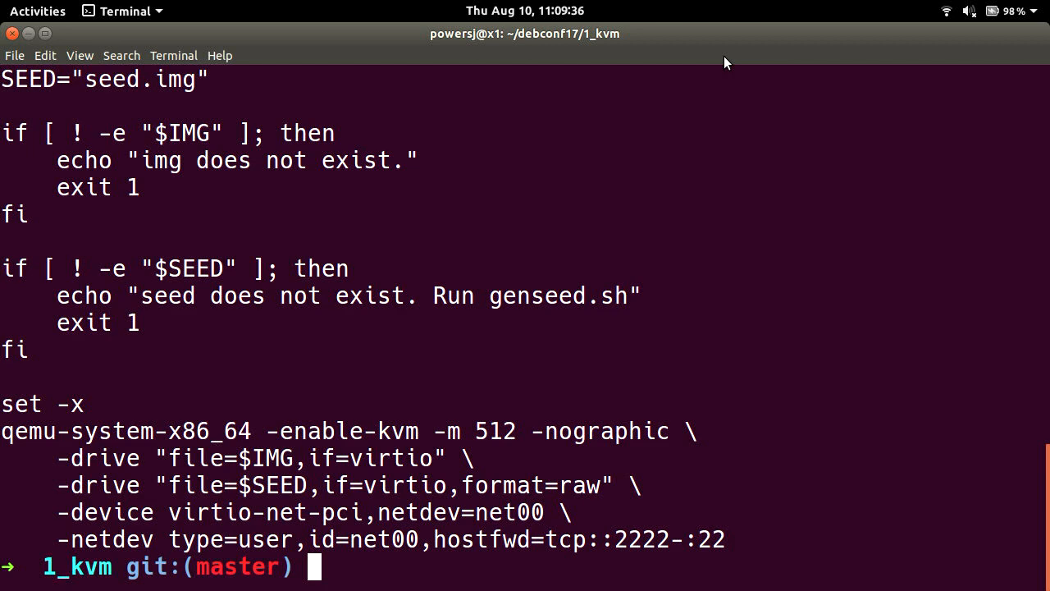
- Run ./boot.sh to boot the Debian image with the seed disk and watch cloud-init upgrade packages
{"action": "type", "text": "./boot.sh"}
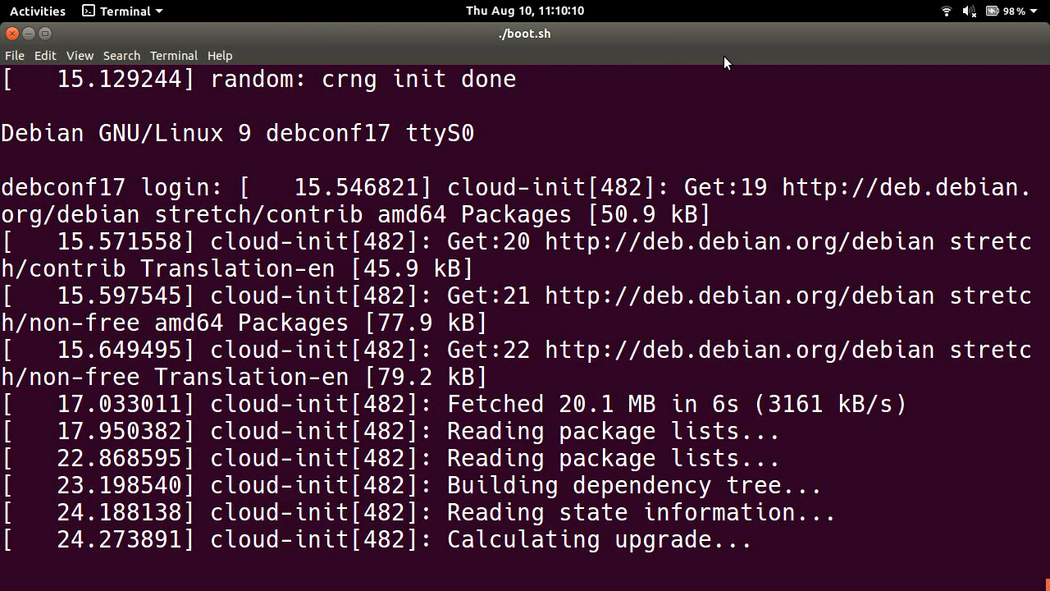
{"action": "scroll", "scroll_direction": "down", "scroll_amount": 3}
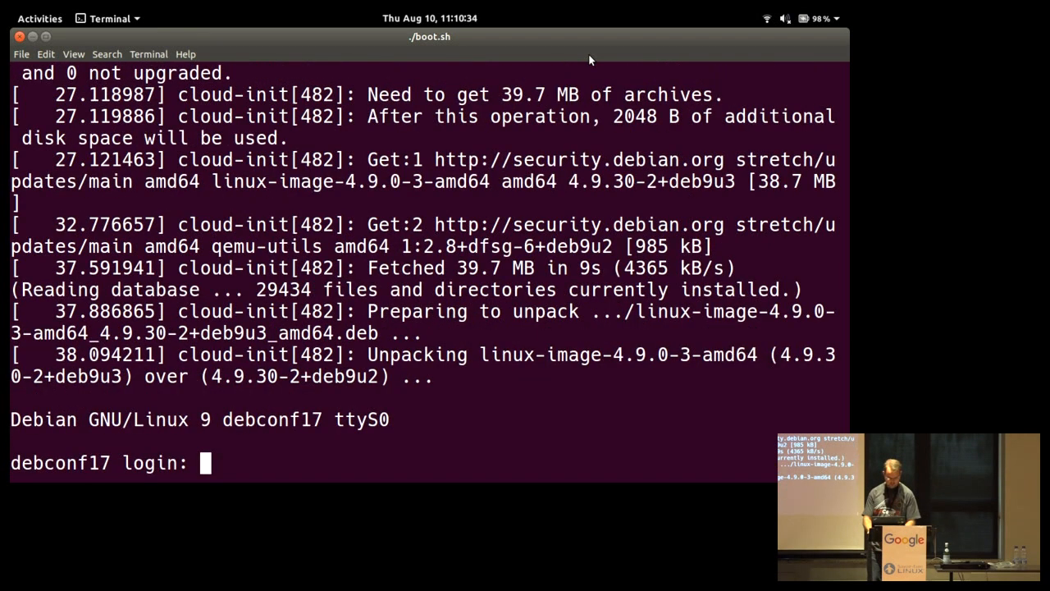
- Log in to the debconf17 VM as debian and run date to check its clock
{"action": "type", "text": "debian"}
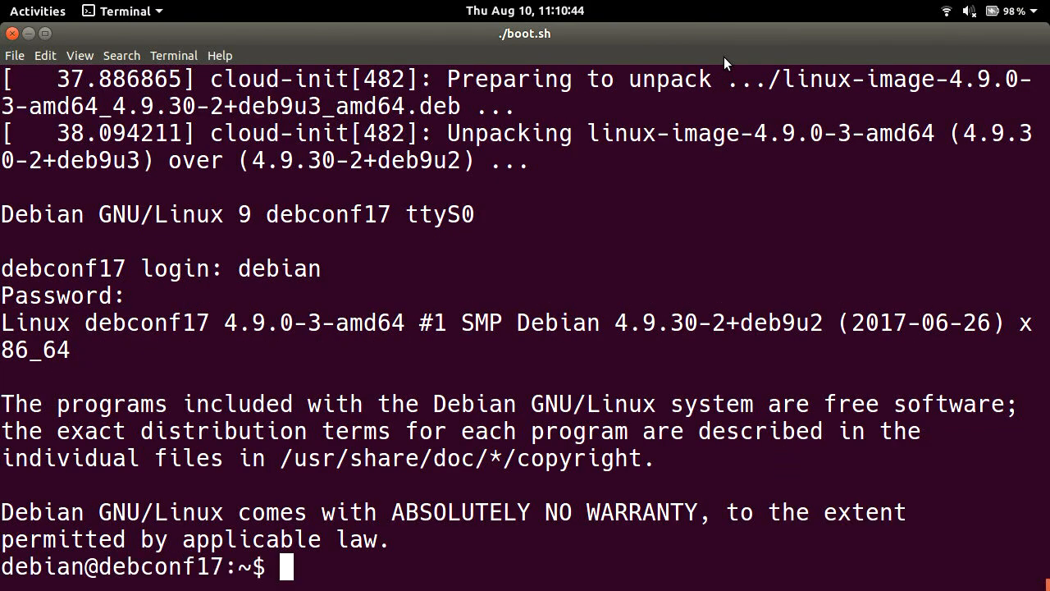
{"action": "type", "text": "d"}
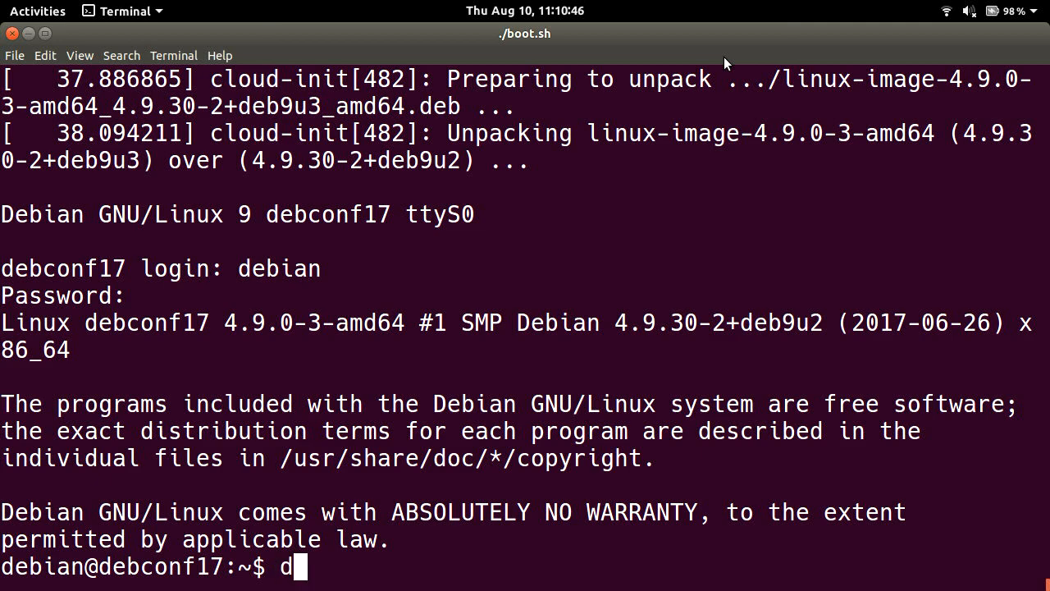
{"action": "type", "text": "ate"}
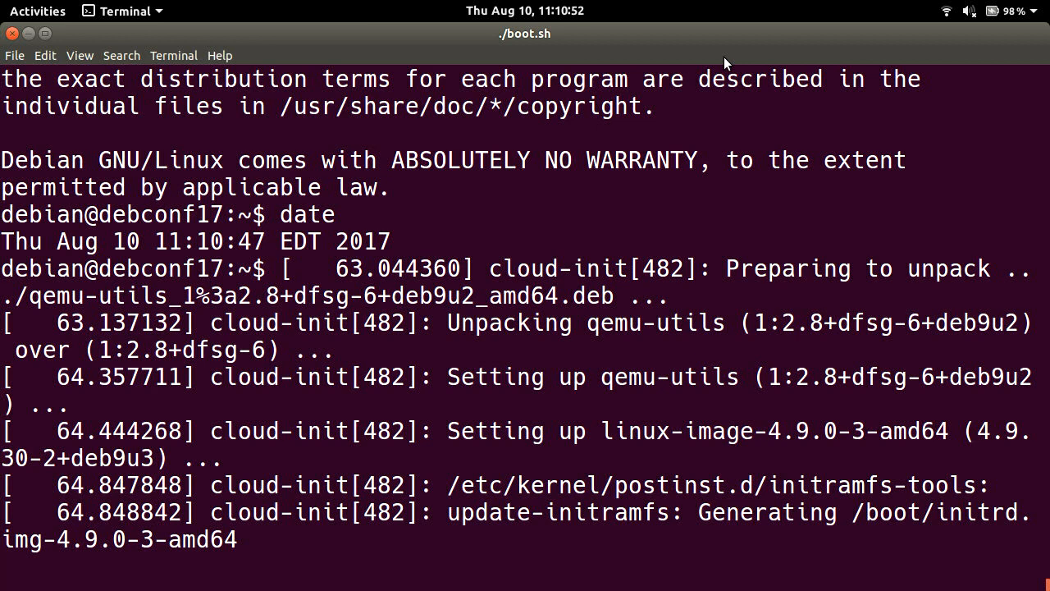
- Change into /var/run/cloud-init and list it while cloud-init finishes its modules stage
{"action": "type", "text": "cd /"}
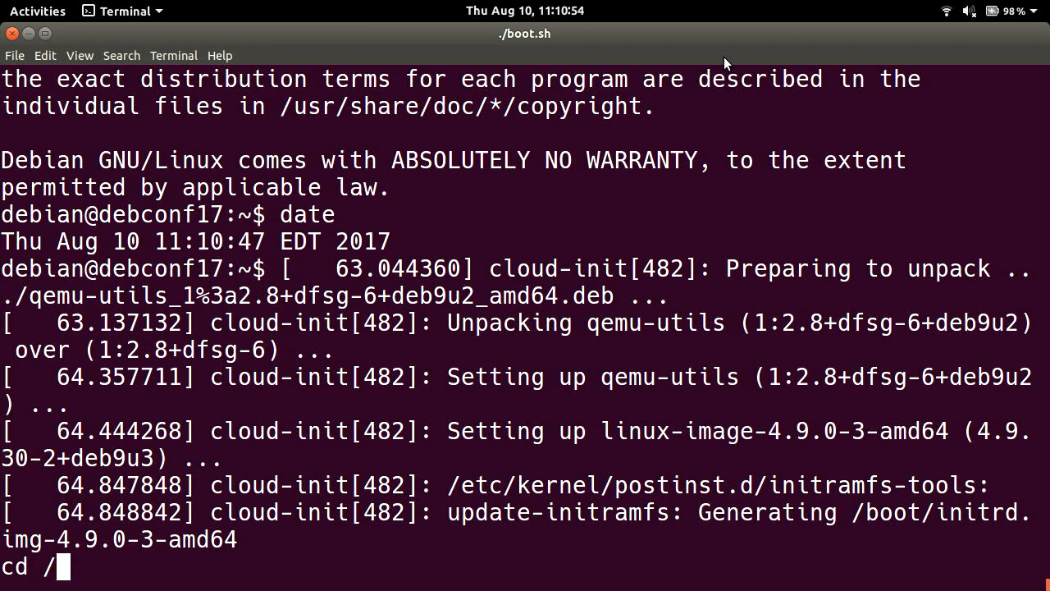
{"action": "type", "text": "var/run/cloud-init/"}
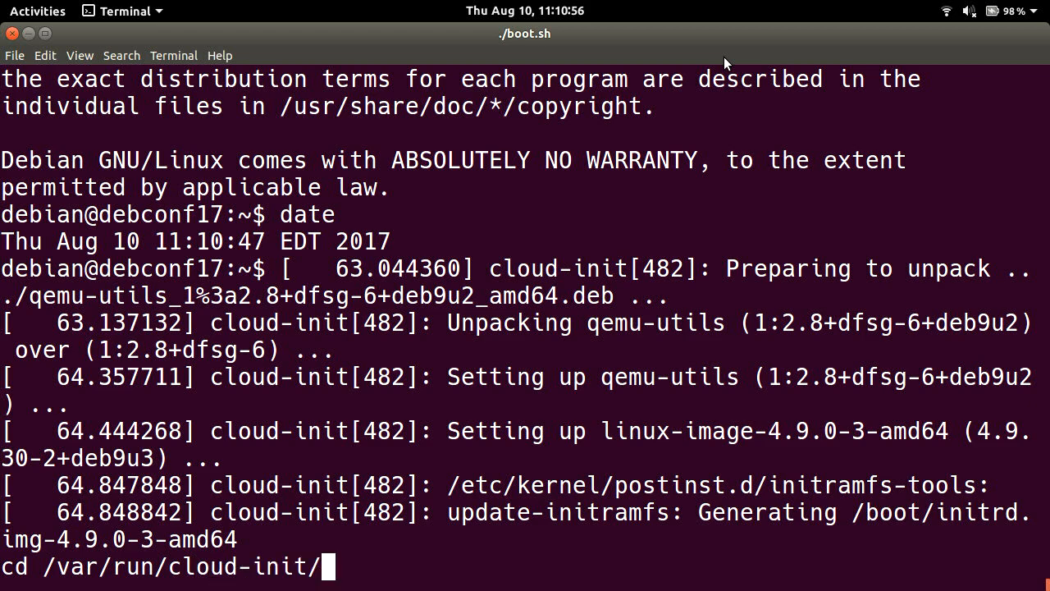
{"action": "key", "text": "Return"}
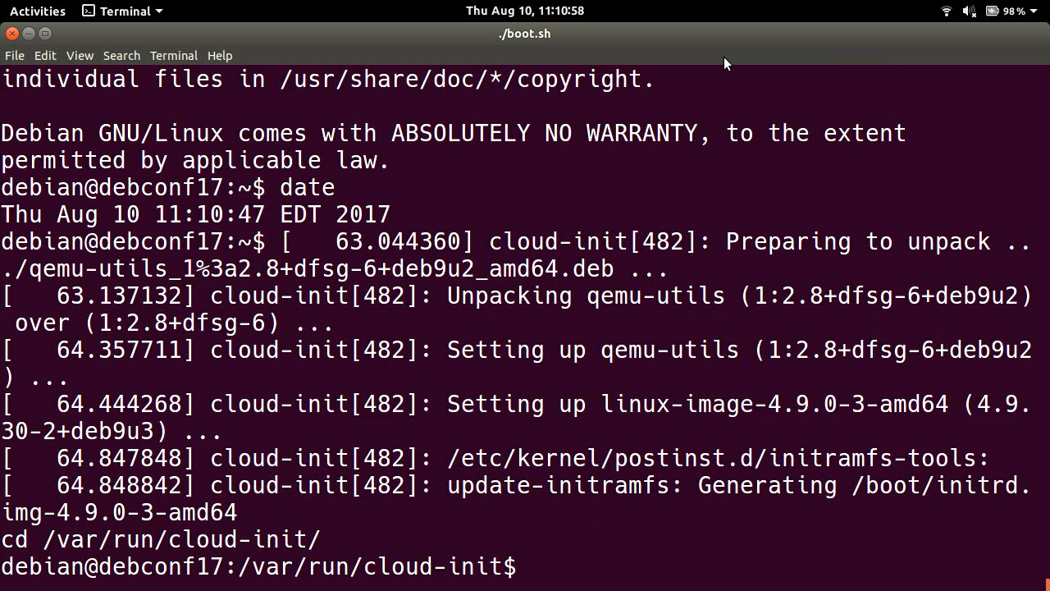
{"action": "type", "text": "ls"}
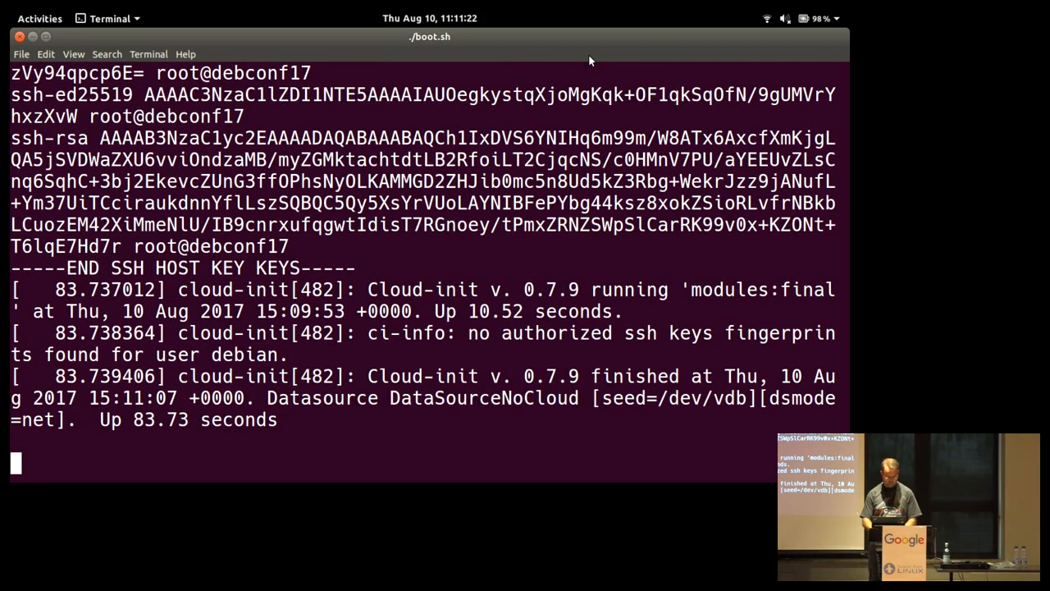
- Display status.json's boot stage timings and ssh-import-id error, then list /var/run/cloud-init
{"action": "type", "text": "conf17:/var/run/cloud-init$ c"}
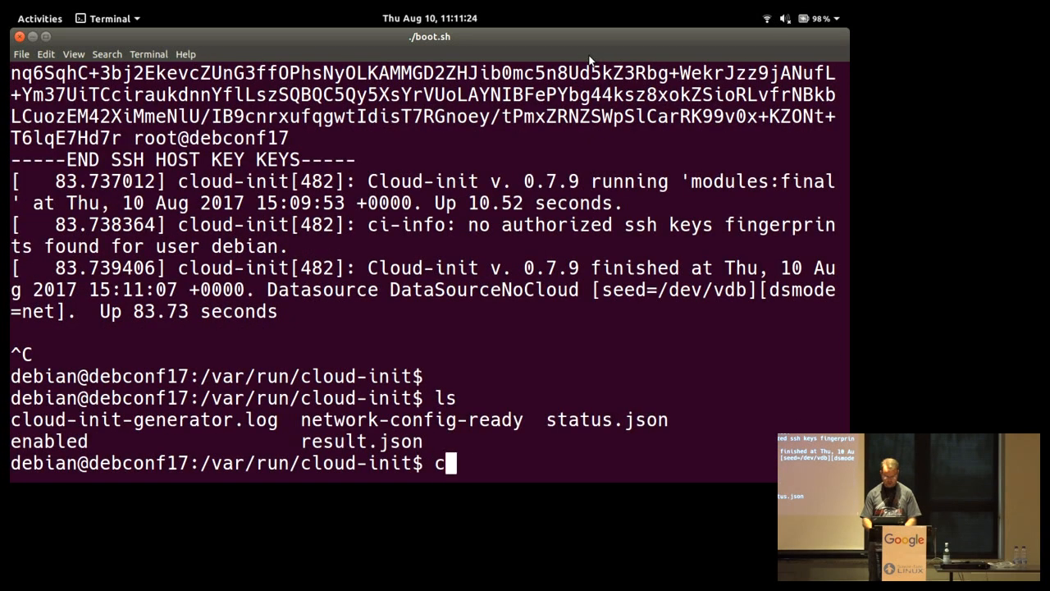
{"action": "type", "text": "at"}
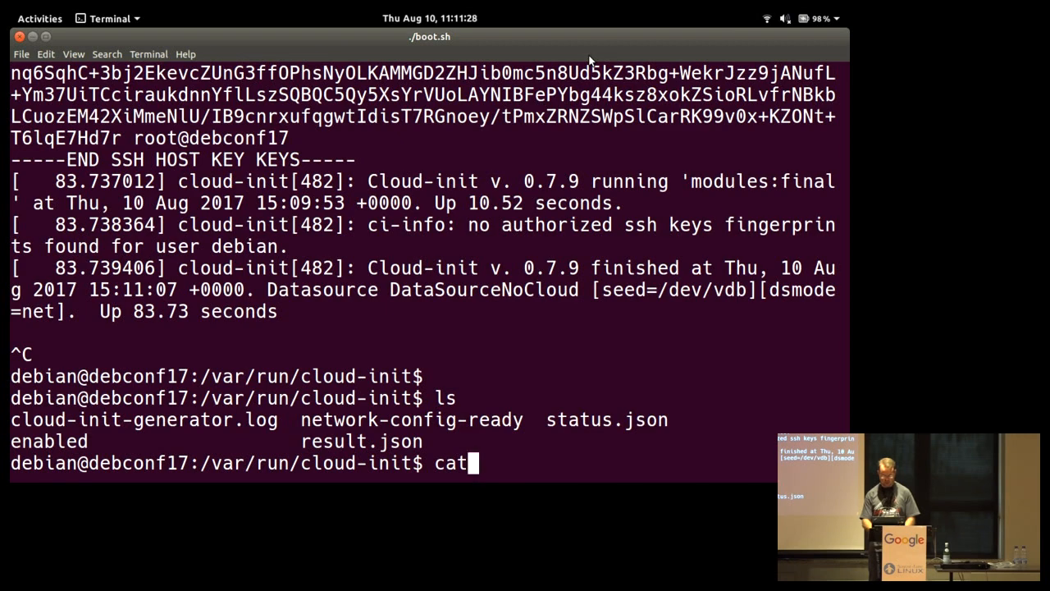
{"action": "type", "text": "st"}
{"action": "type", "text": "cat status.json"}
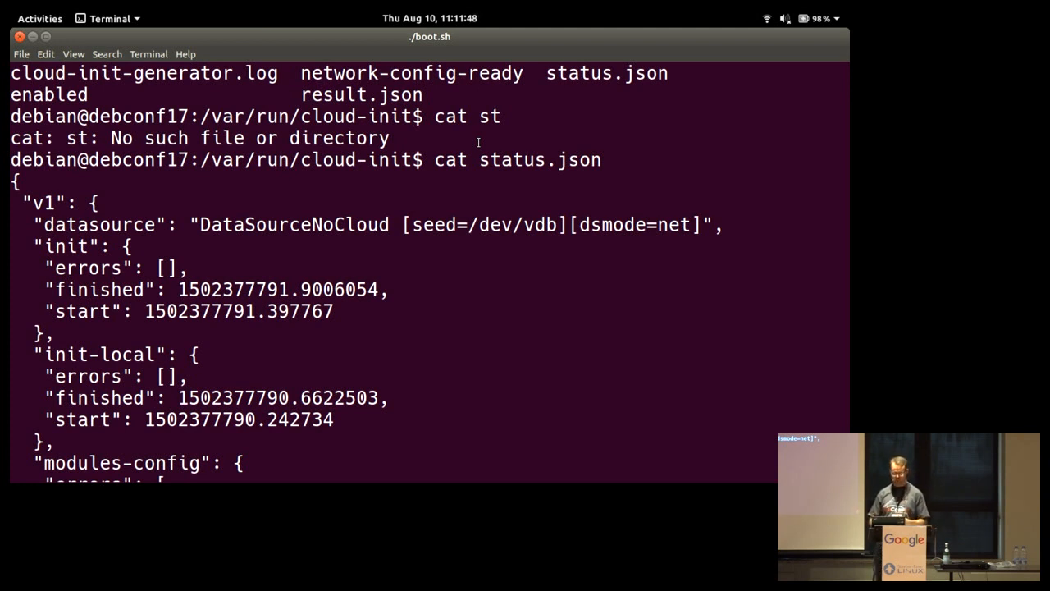
{"action": "scroll", "scroll_direction": "down", "scroll_amount": 3}
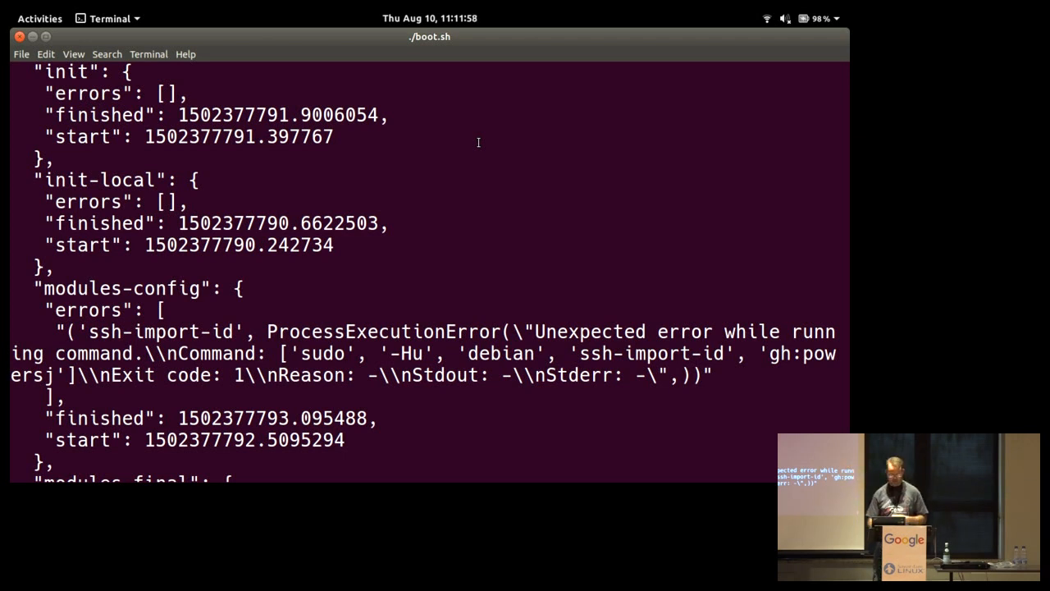
{"action": "scroll", "scroll_direction": "down", "scroll_amount": 3}
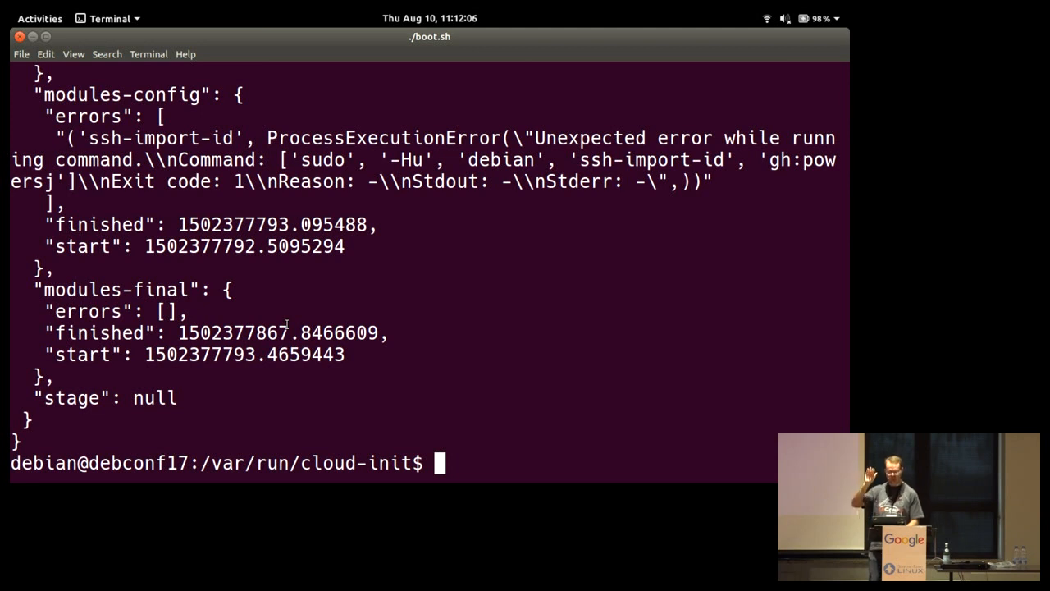
{"action": "type", "text": "ls"}
{"action": "type", "text": "c"}
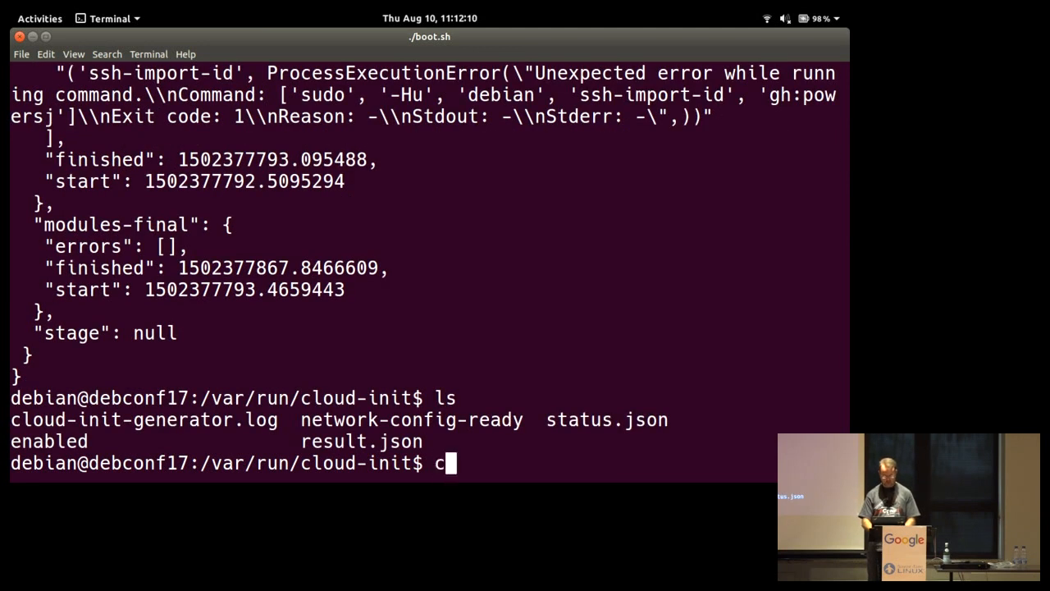
- Print result.json showing the NoCloud datasource and the ssh-import-id error
{"action": "type", "text": "at result.json"}
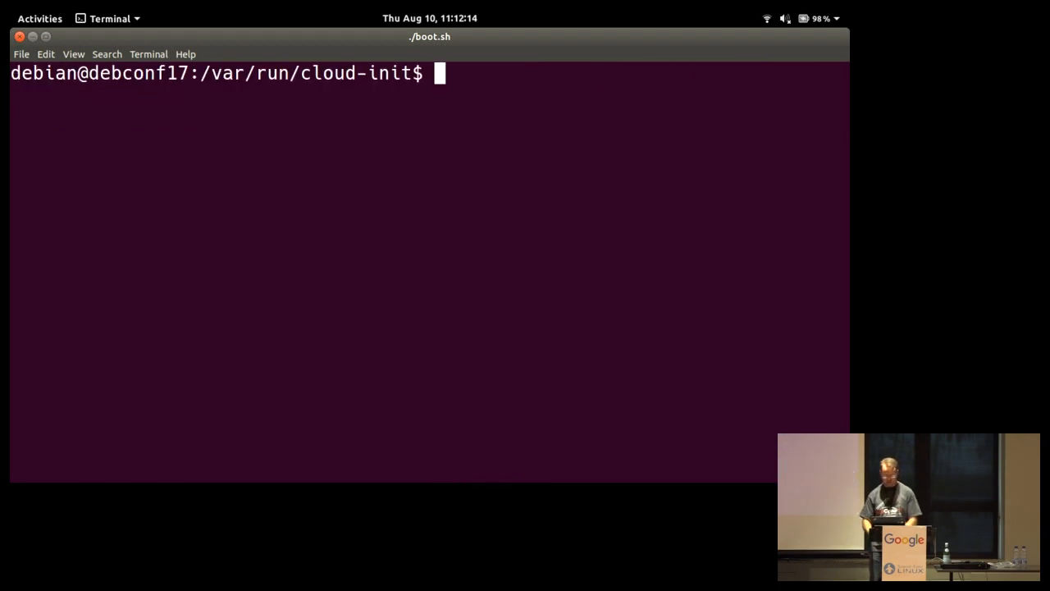
{"action": "type", "text": "cat result.json"}
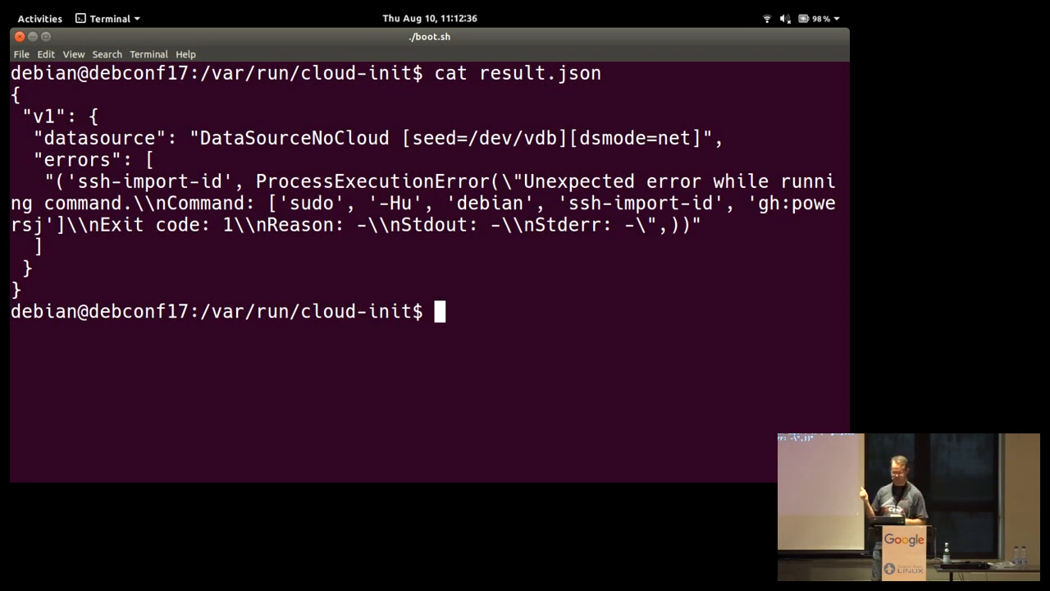
- Move to /var/log, list its files, and page through cloud-init-output.log to its boot summary
{"action": "type", "text": "cd"}
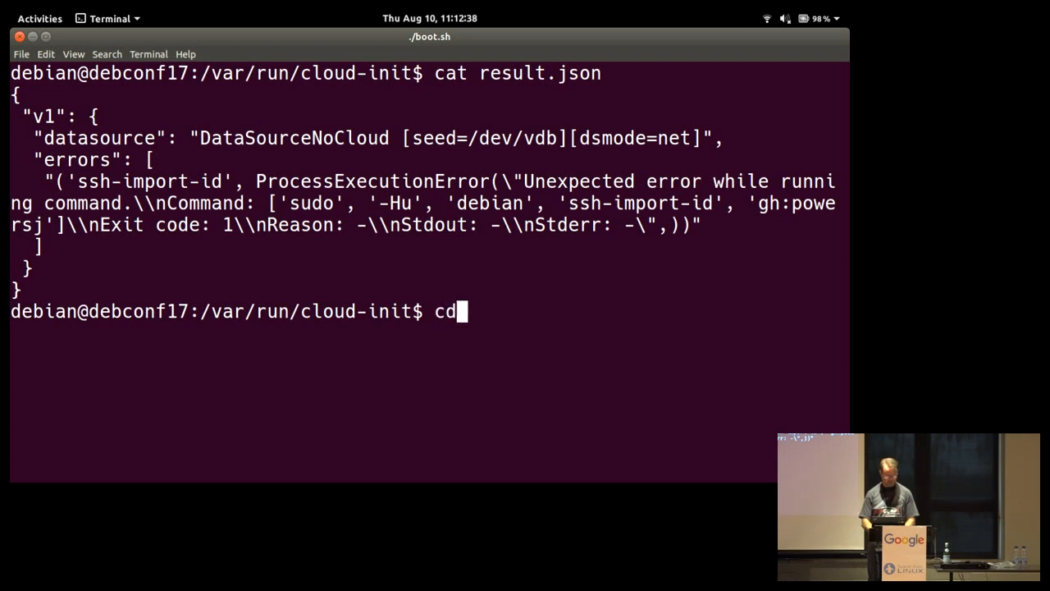
{"action": "type", "text": "/var/log"}
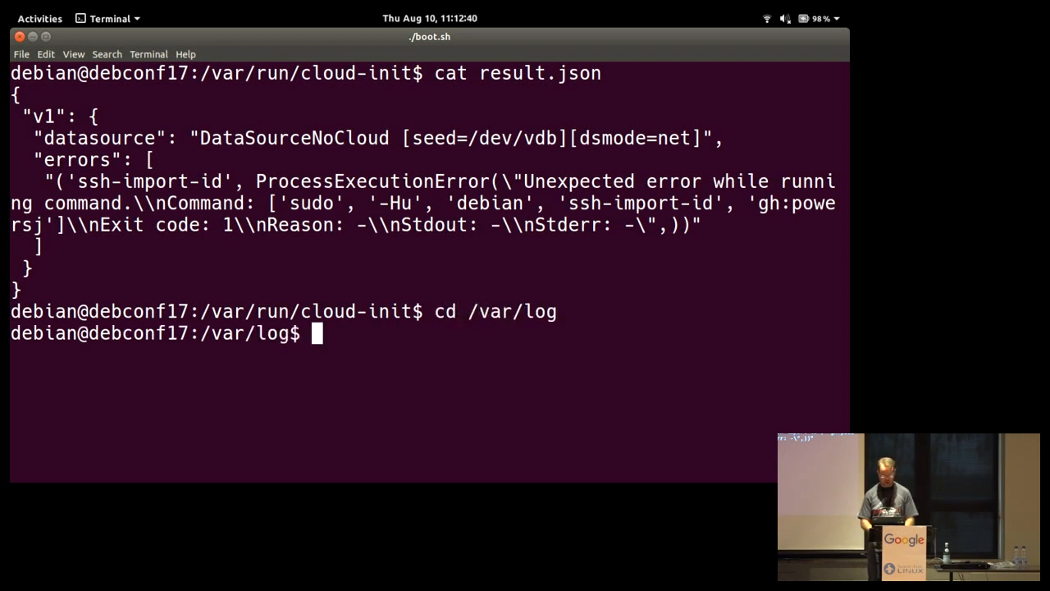
{"action": "type", "text": "ls"}
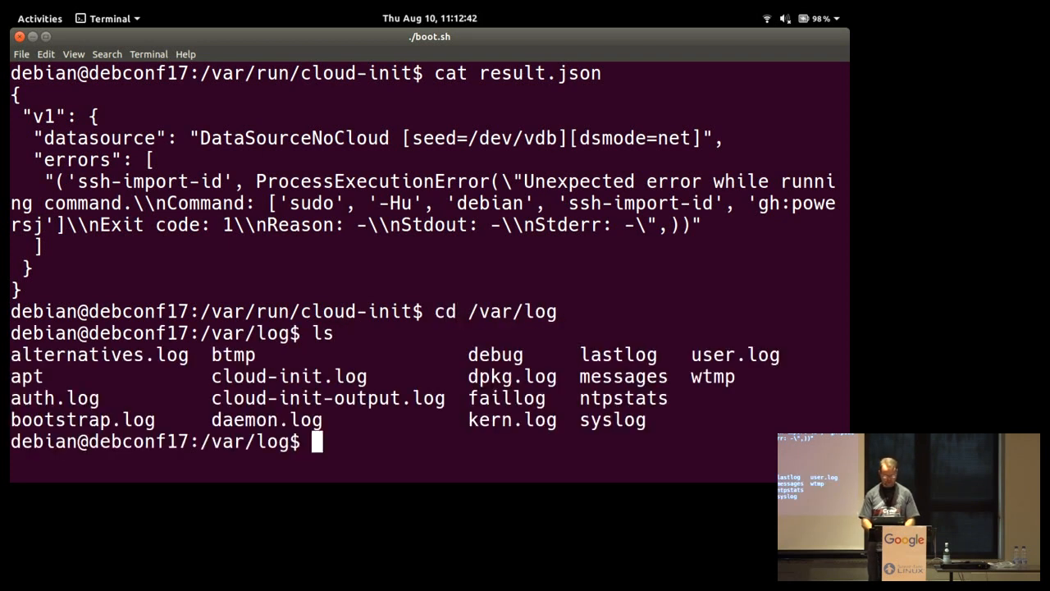
{"action": "type", "text": "c"}
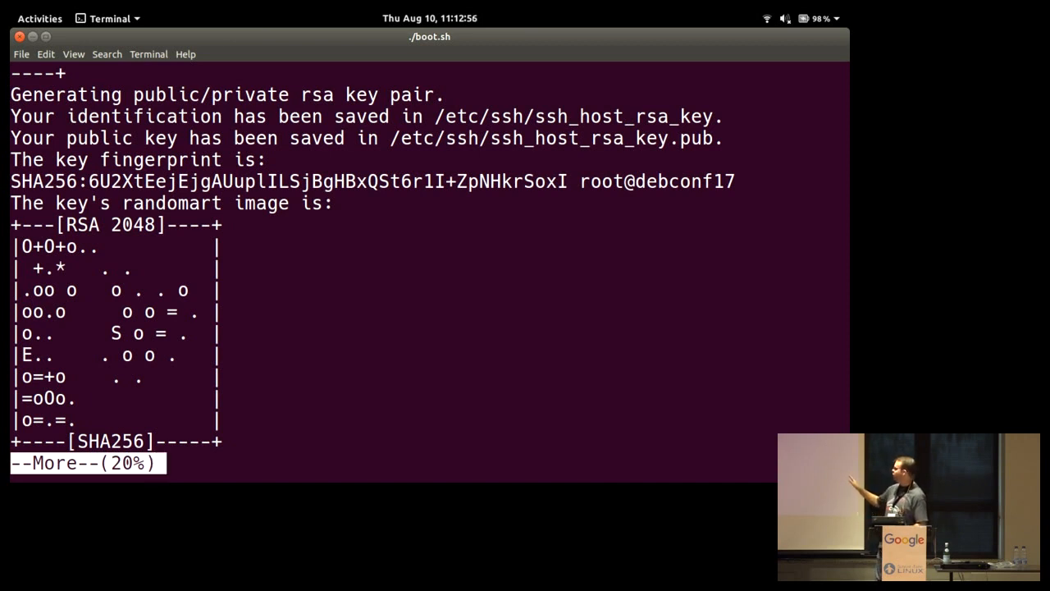
{"action": "key", "text": "space"}
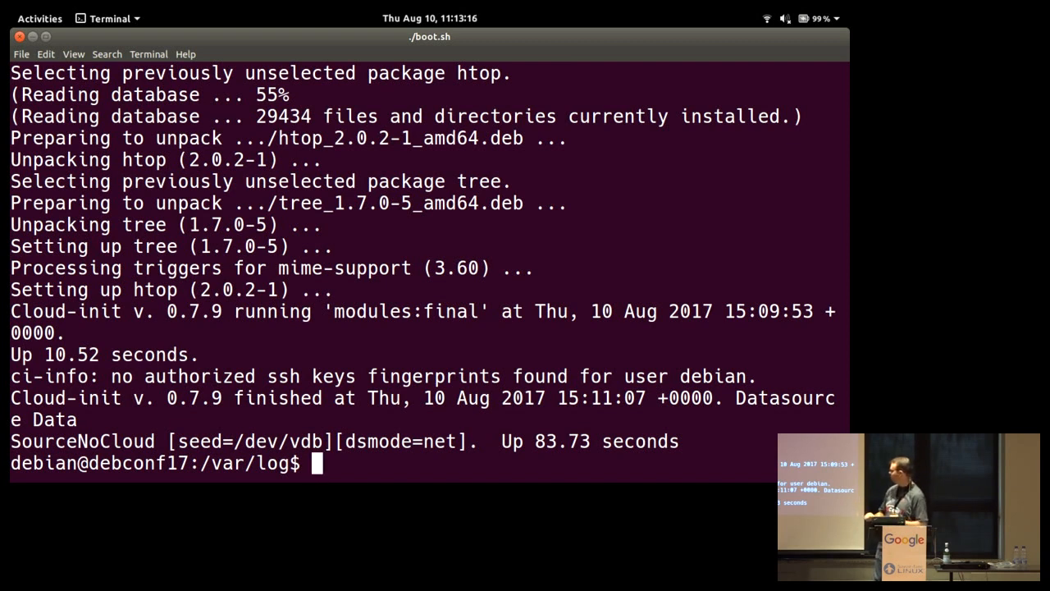
- Page through the cloud-init debug log, quit the pager, and list /var/log again
{"action": "type", "text": "more cloud-init-output.log"}
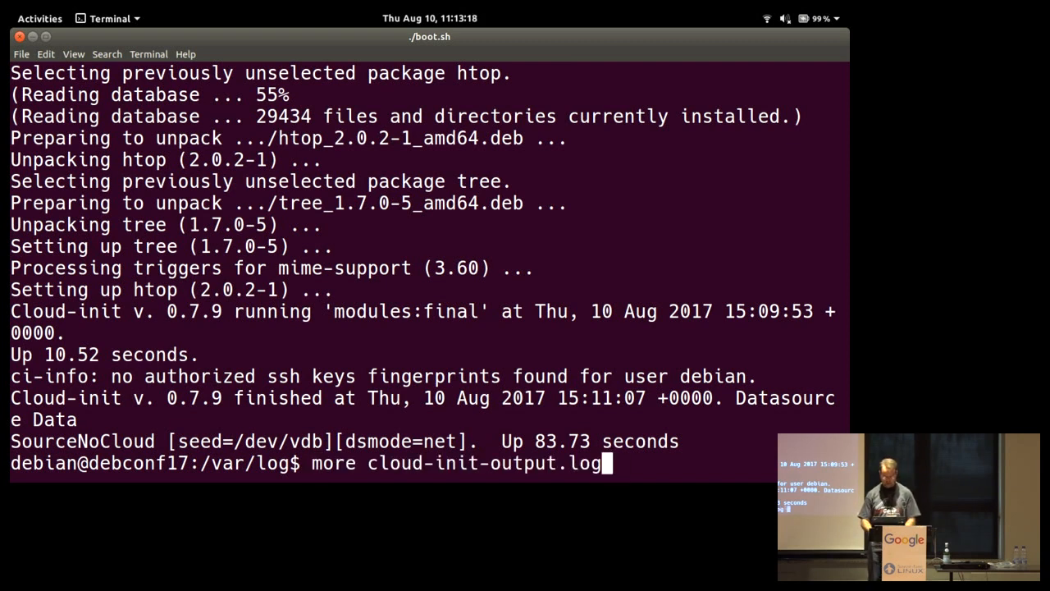
{"action": "key", "text": "BackSpace"}
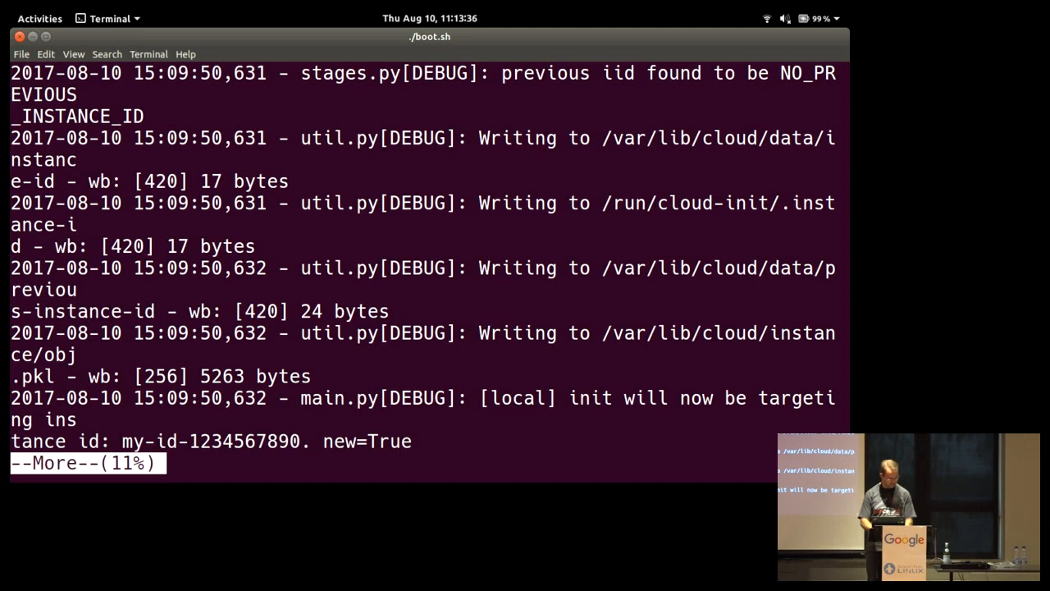
{"action": "type", "text": "log$ l"}
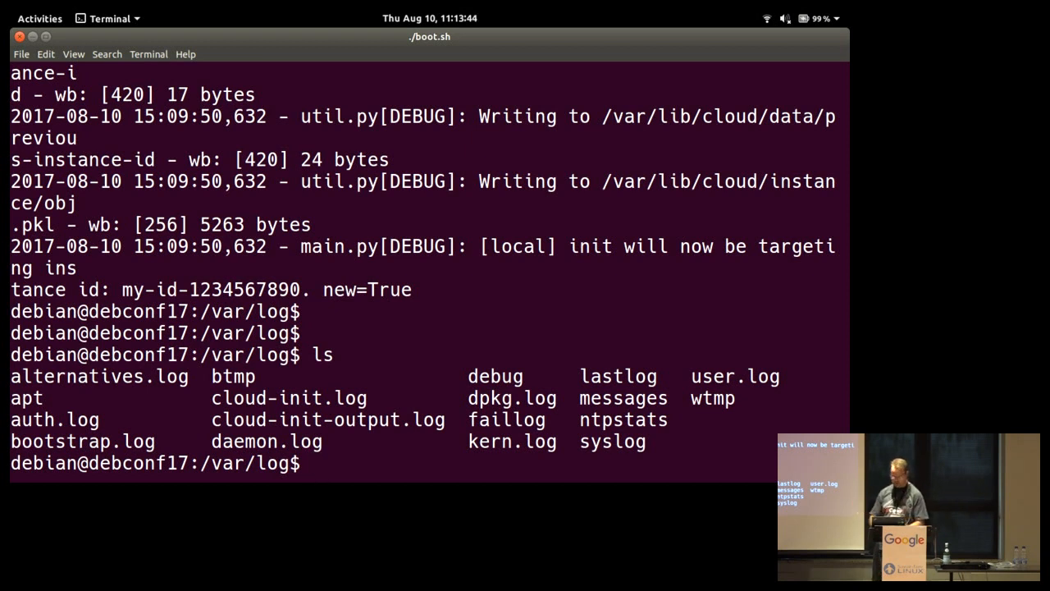
- Shut down the VM with sudo shutdown -h now, then list the 2_lxd folder's setup.sh, start.sh and userdata.yaml
{"action": "type", "text": "sudo shutdonw"}
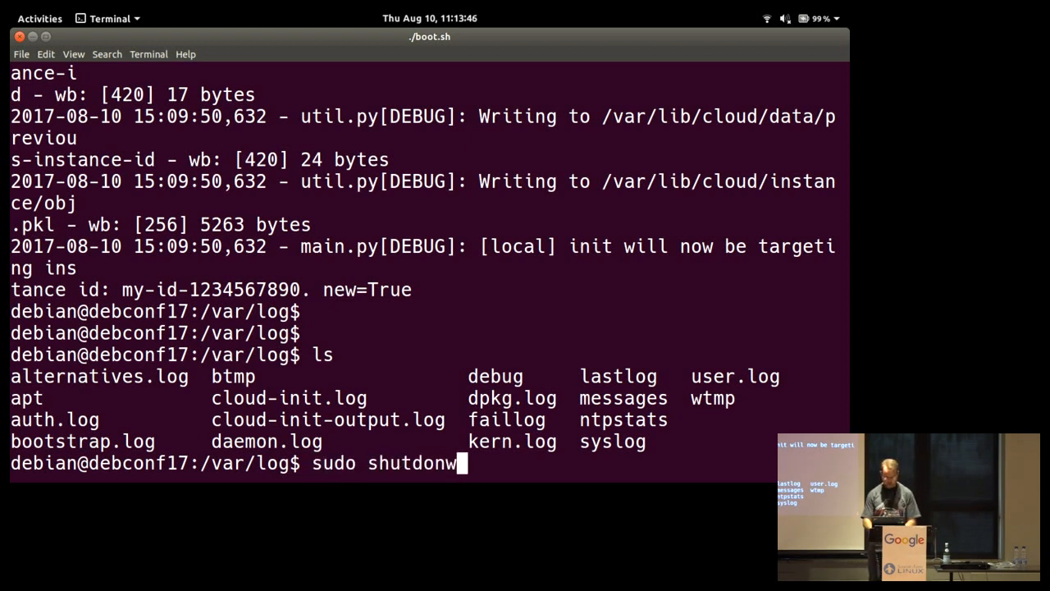
{"action": "type", "text": "n -h"}
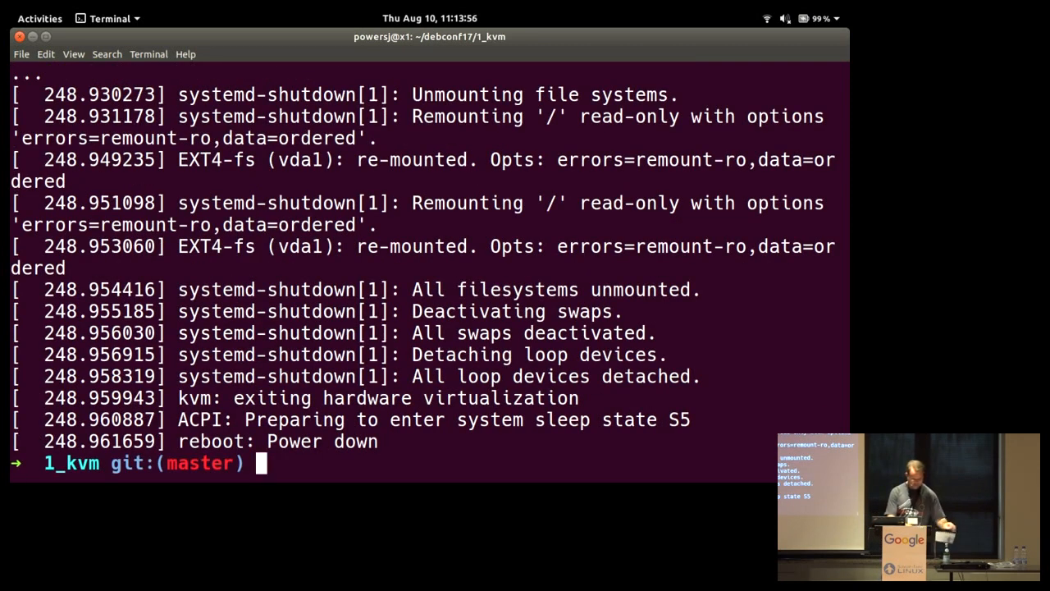
{"action": "type", "text": "cd ."}
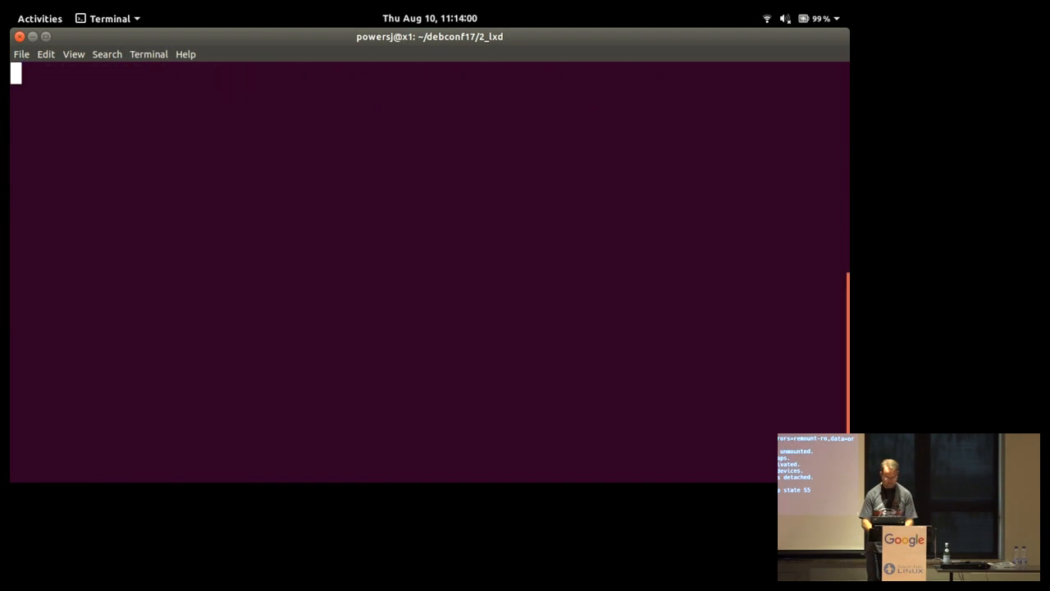
{"action": "type", "text": "ls"}
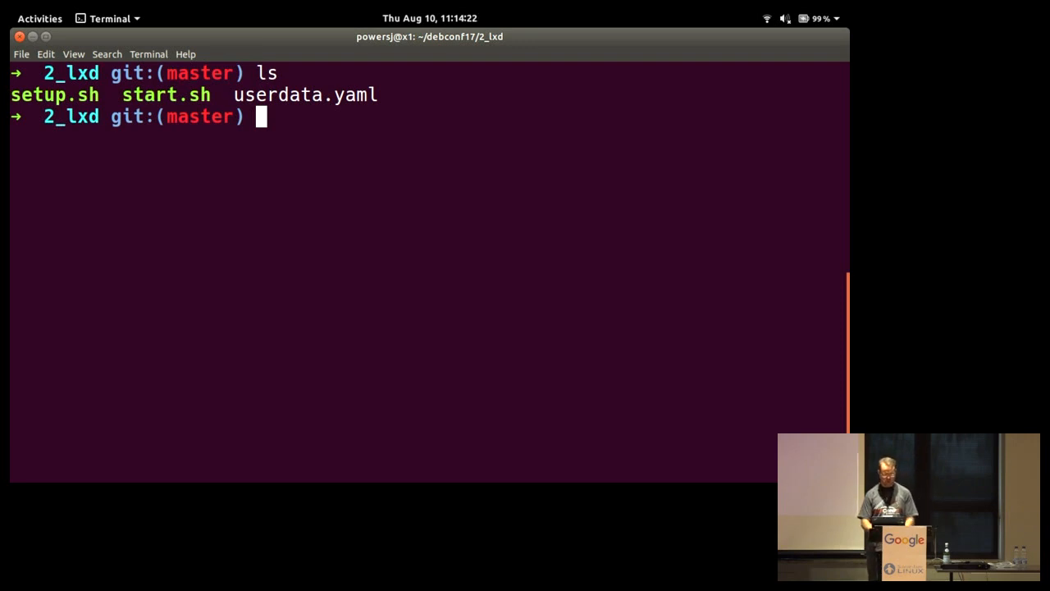
- Run ./setup.sh, review the start script, list setup.sh, start.sh and userdata.yaml, then launch ./start.sh
{"action": "type", "text": "./setup.sh"}
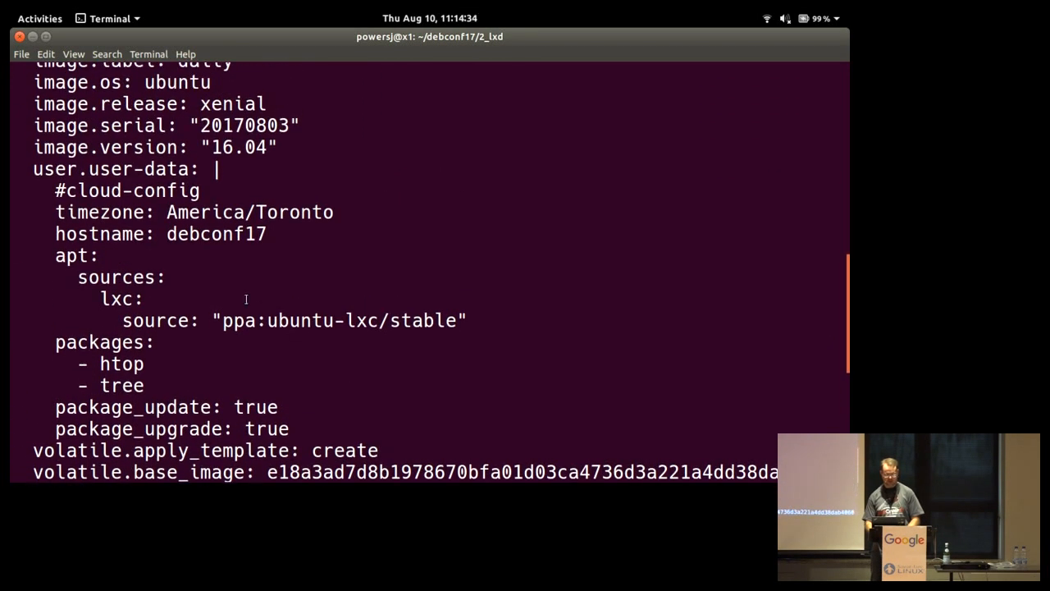
{"action": "left_click_drag", "start_coordinate": [54, 191], "coordinate": [142, 384]}
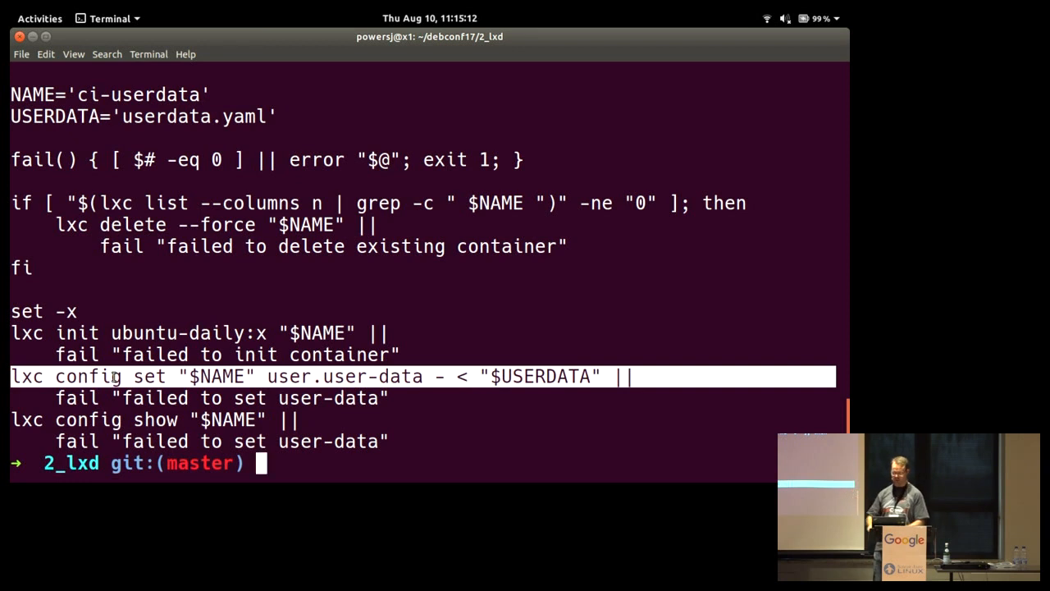
{"action": "type", "text": "ls"}
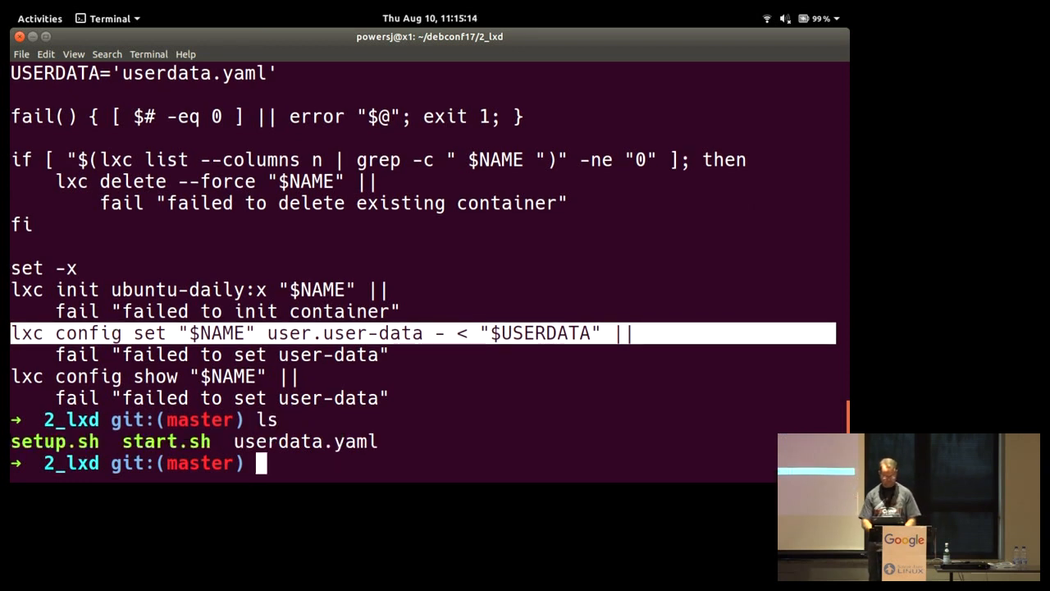
{"action": "type", "text": "./start.sh"}
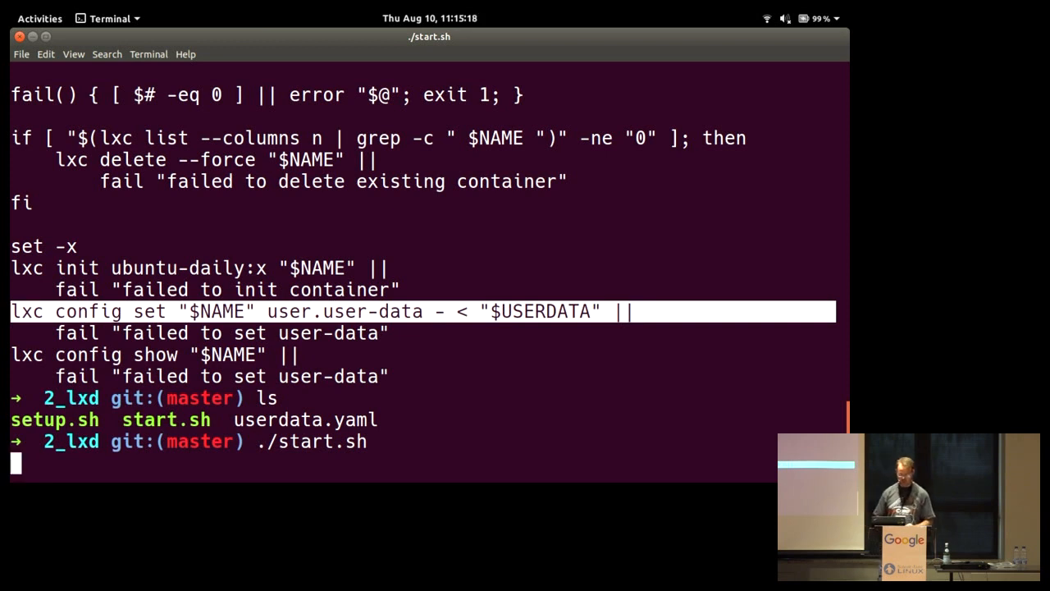
{"action": "key", "text": "Return"}
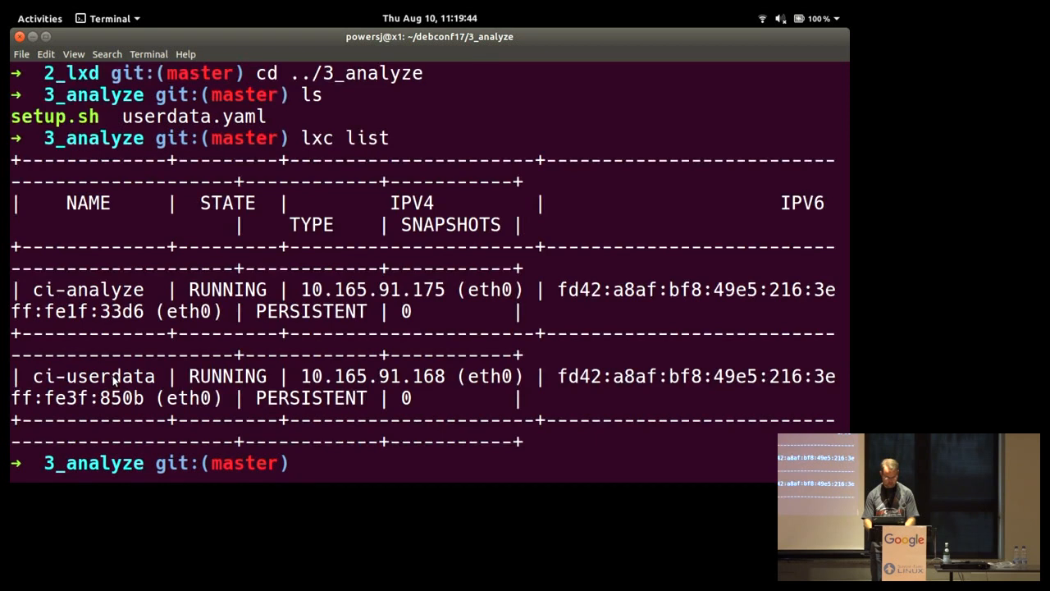
- Enter the ci-analyze container with lxc exec bash and navigate into cloudinit-analyze's bin folder
{"action": "type", "text": "lxc s"}
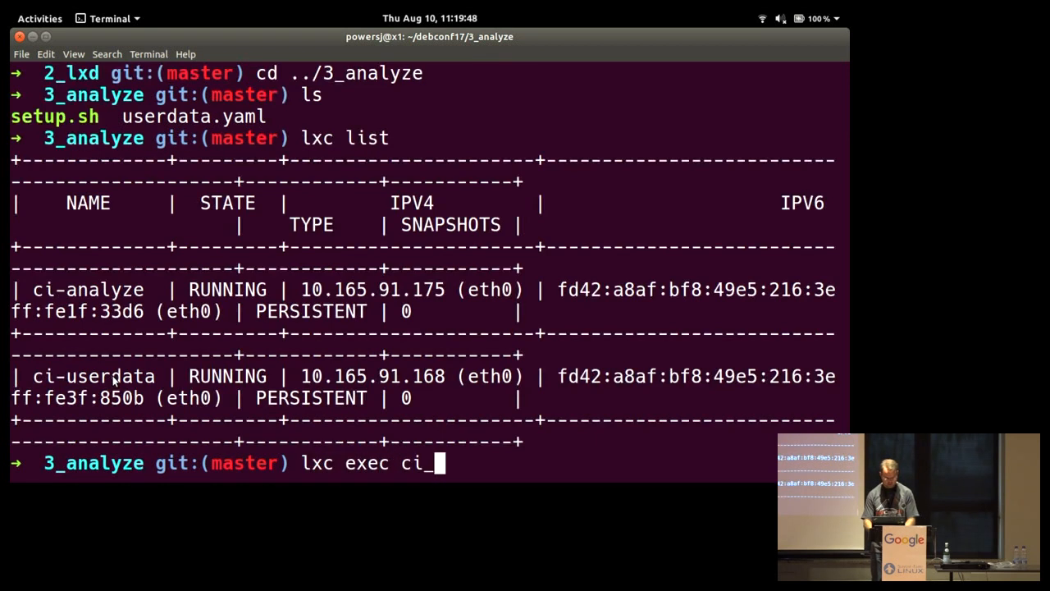
{"action": "type", "text": "analyze bash"}
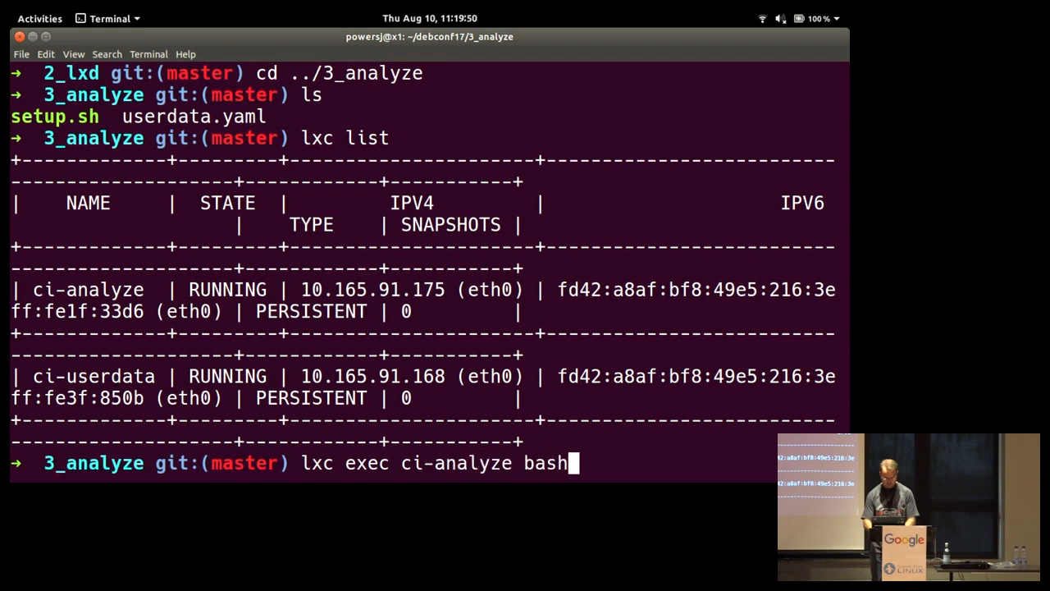
{"action": "key", "text": "Return"}
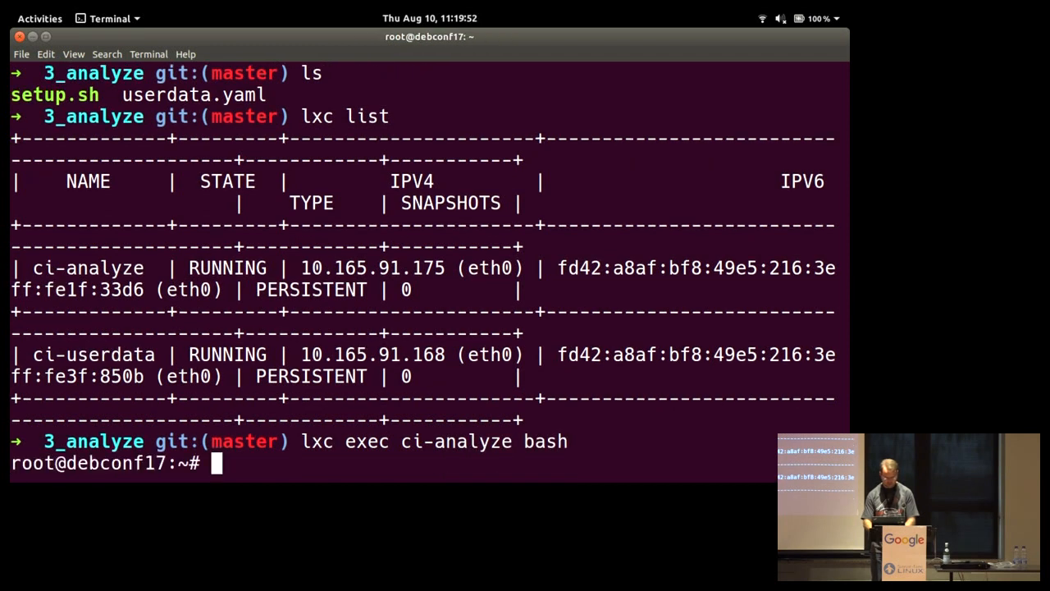
{"action": "type", "text": "ls"}
{"action": "type", "text": "cd cloudinit_analyze/"}
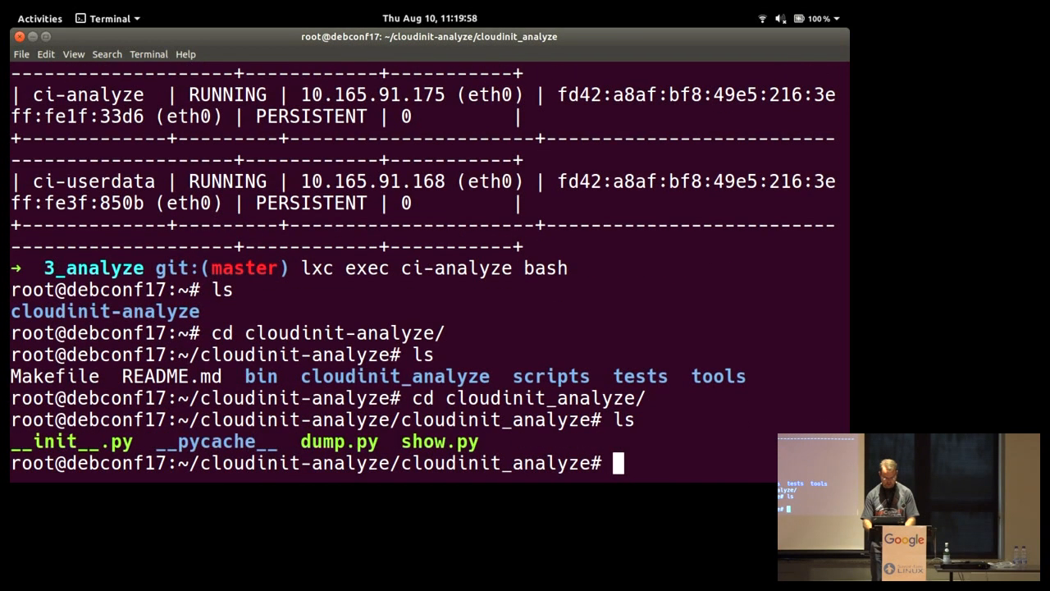
{"action": "type", "text": "cd ../bin"}
{"action": "type", "text": "./cloud"}
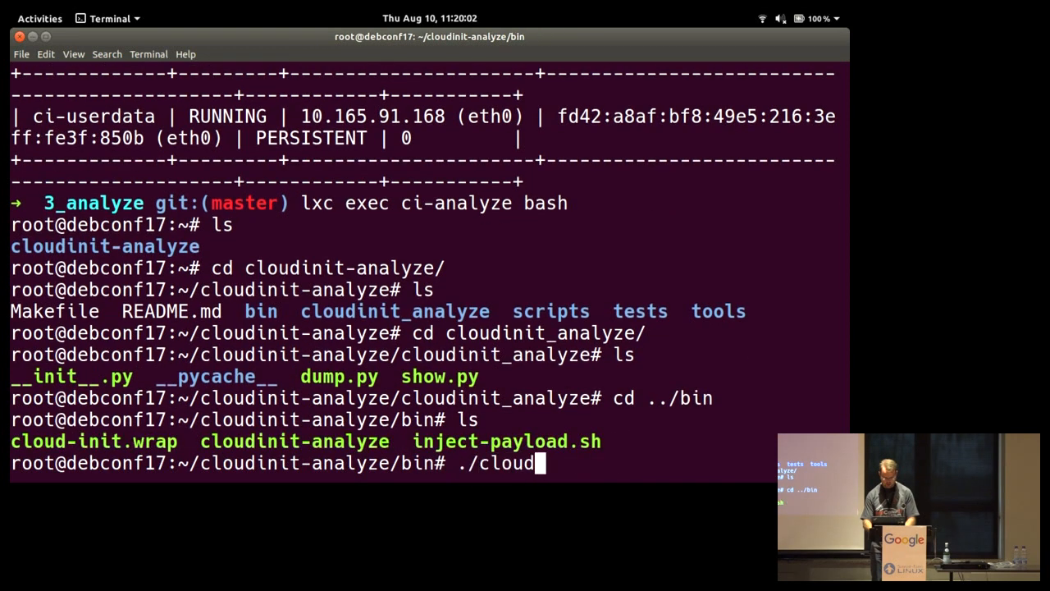
- Run cloudinit-analyze blame and page through the ranked module durations for all boot records
{"action": "type", "text": "init-analyze blame"}
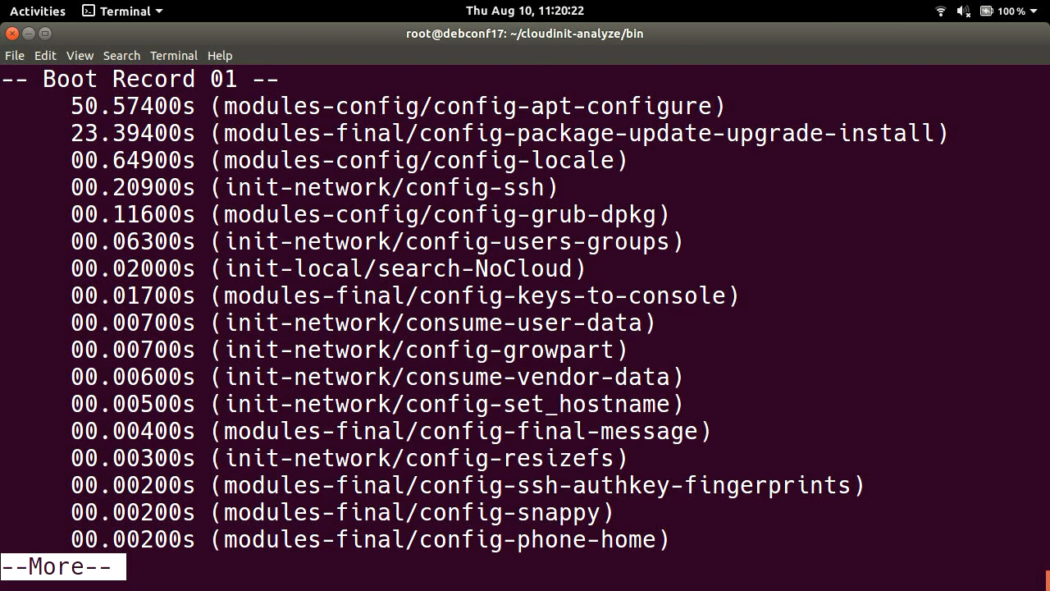
{"action": "key", "text": "space"}
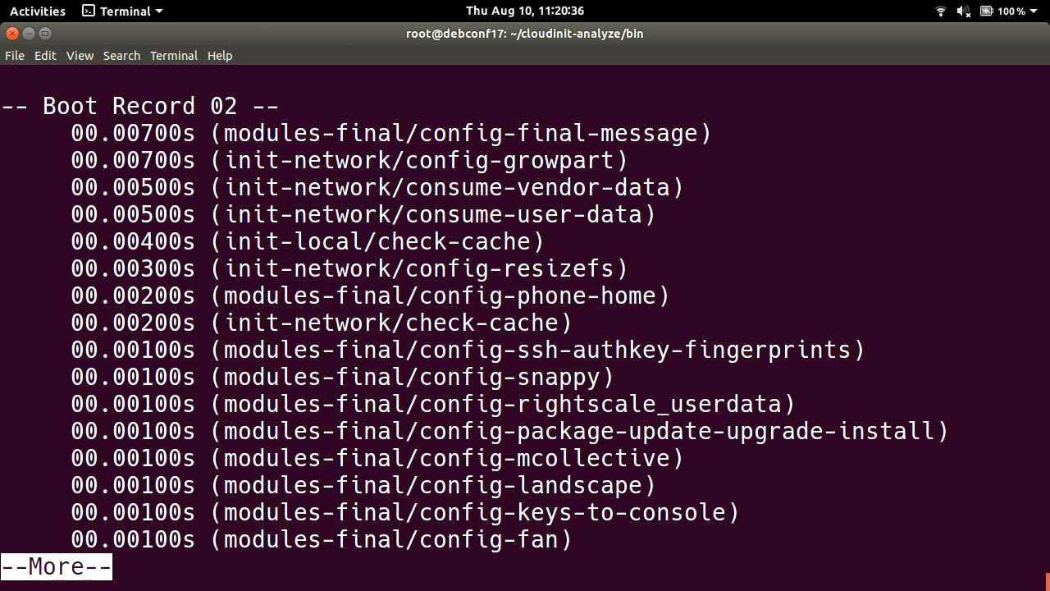
{"action": "key", "text": "space"}
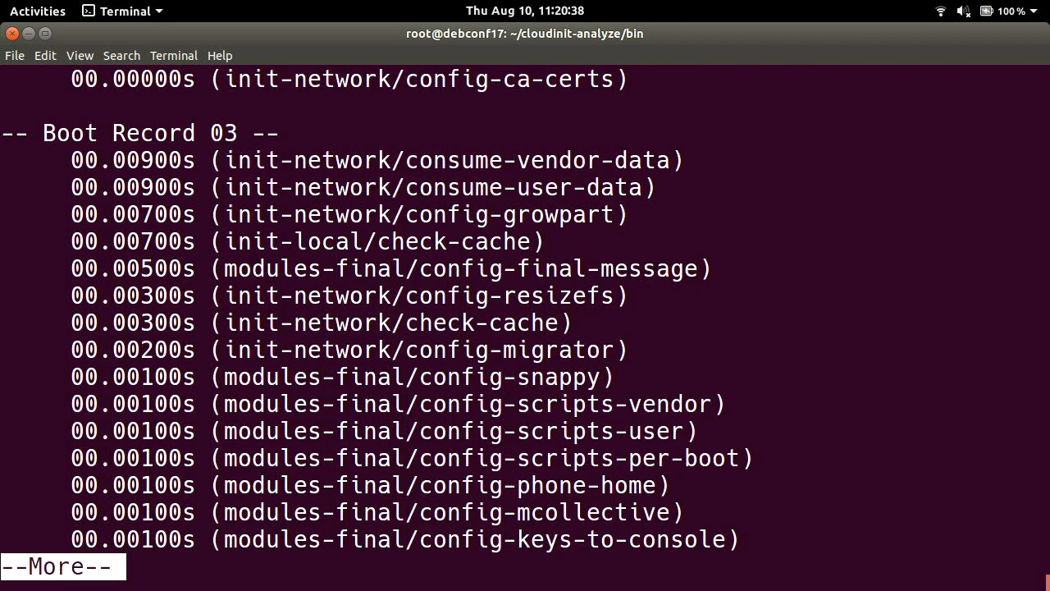
{"action": "key", "text": "space"}
{"action": "type", "text": "./cloudinit-analyze"}
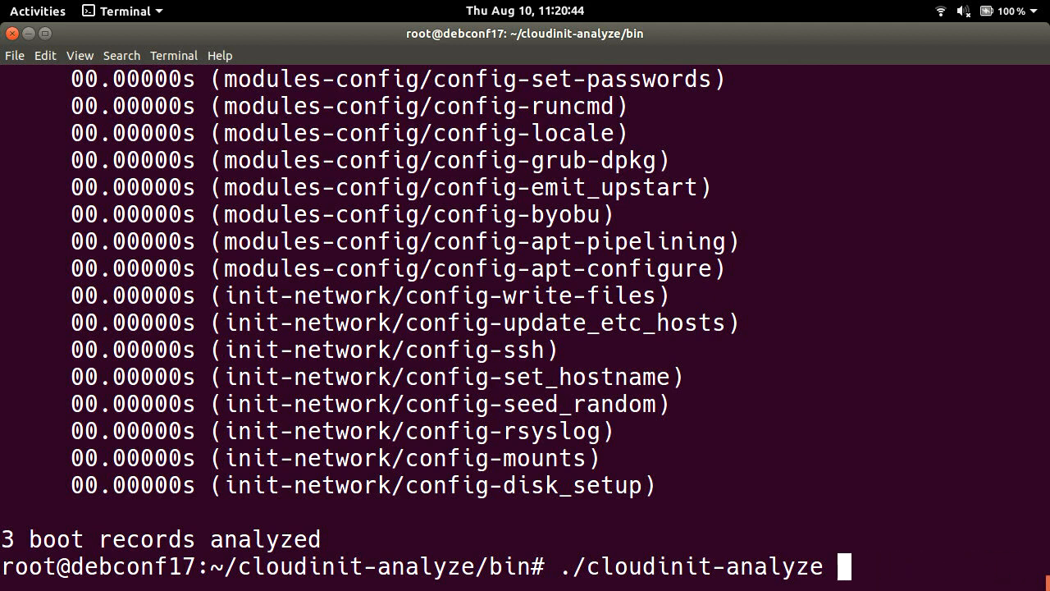
- Run cloudinit-analyze show and page Boot Record 01 from init-local into the modules-config stage
{"action": "type", "text": "sho"}
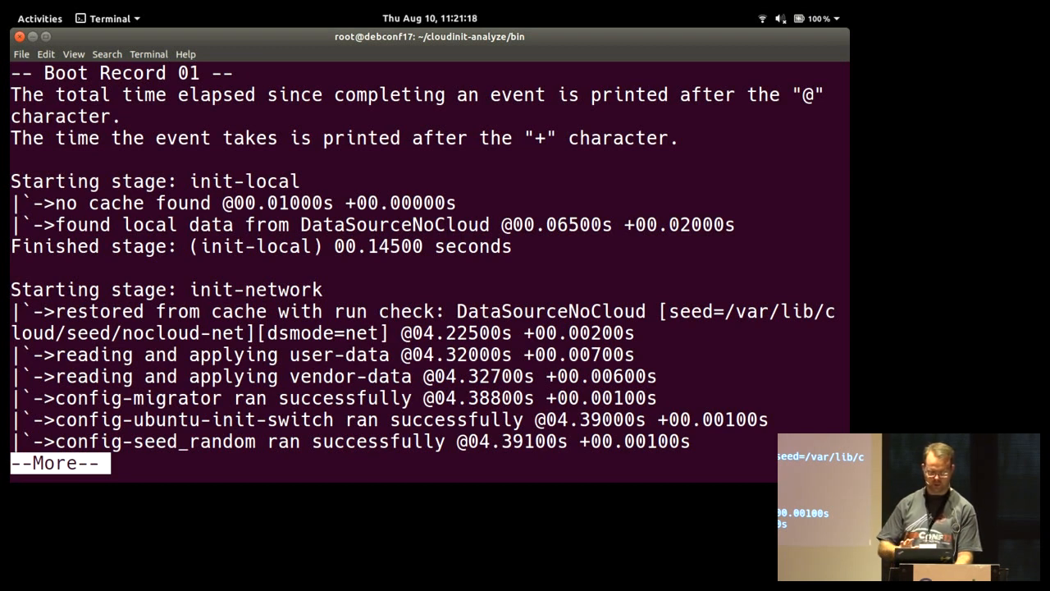
{"action": "key", "text": "space"}
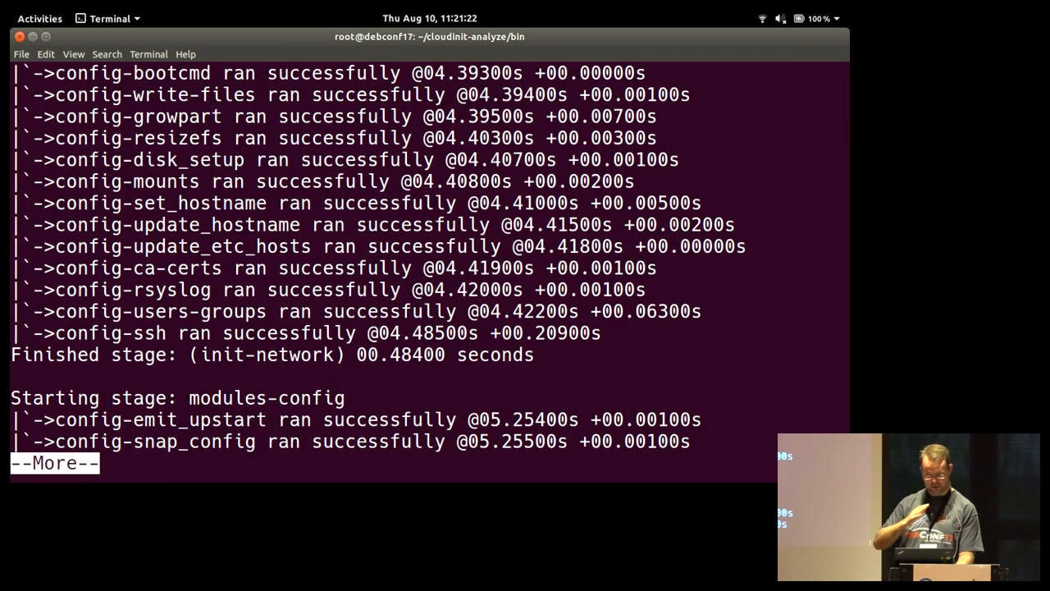
{"action": "key", "text": "space"}
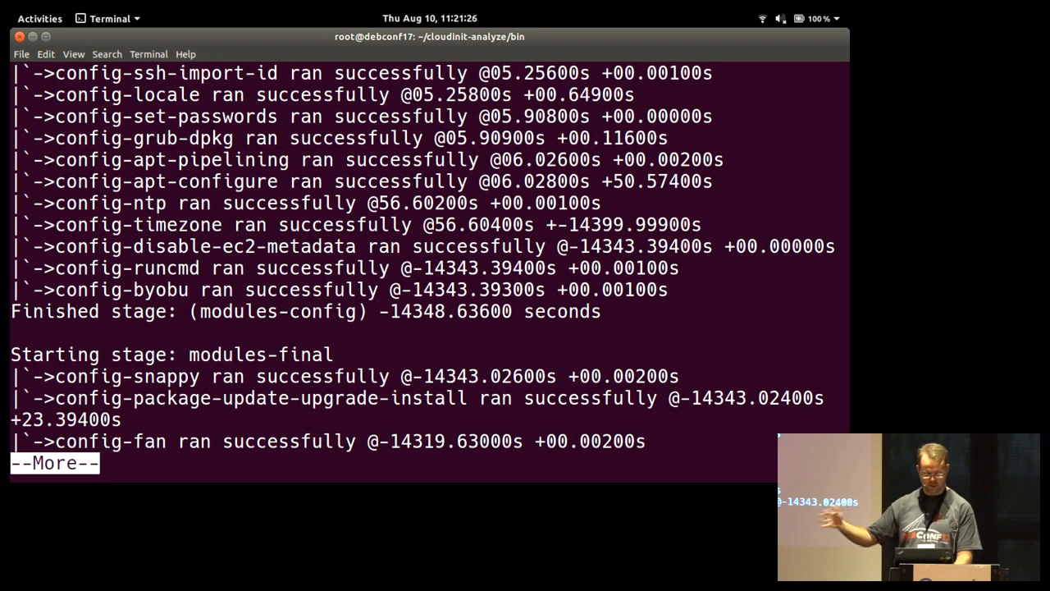
{"action": "key", "text": "space"}
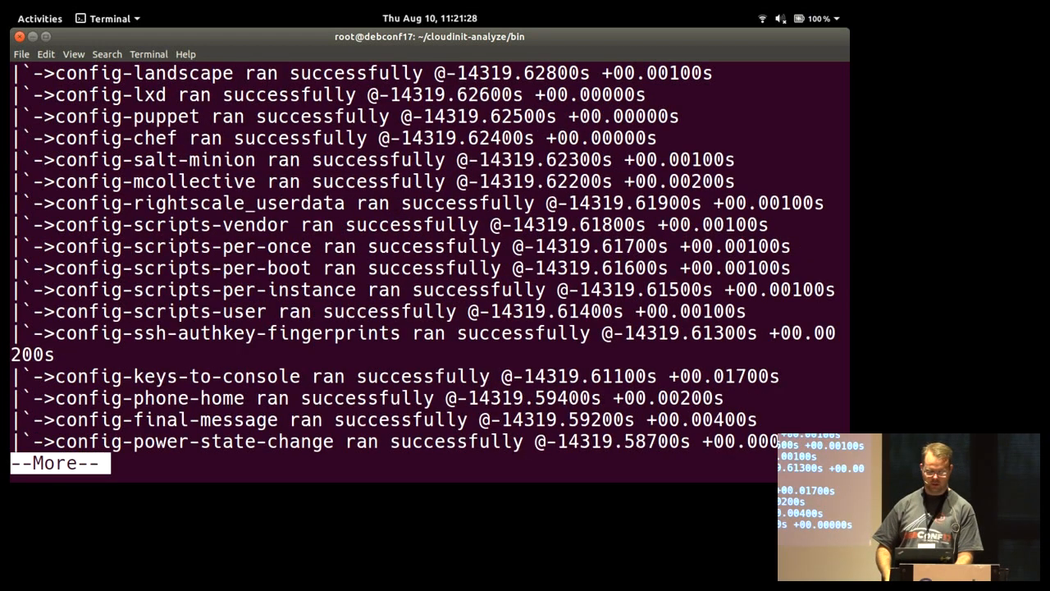
- Page through Boot Record 03's timeline to the 0.306-second total and '3 boot records analyzed'
{"action": "key", "text": "space"}
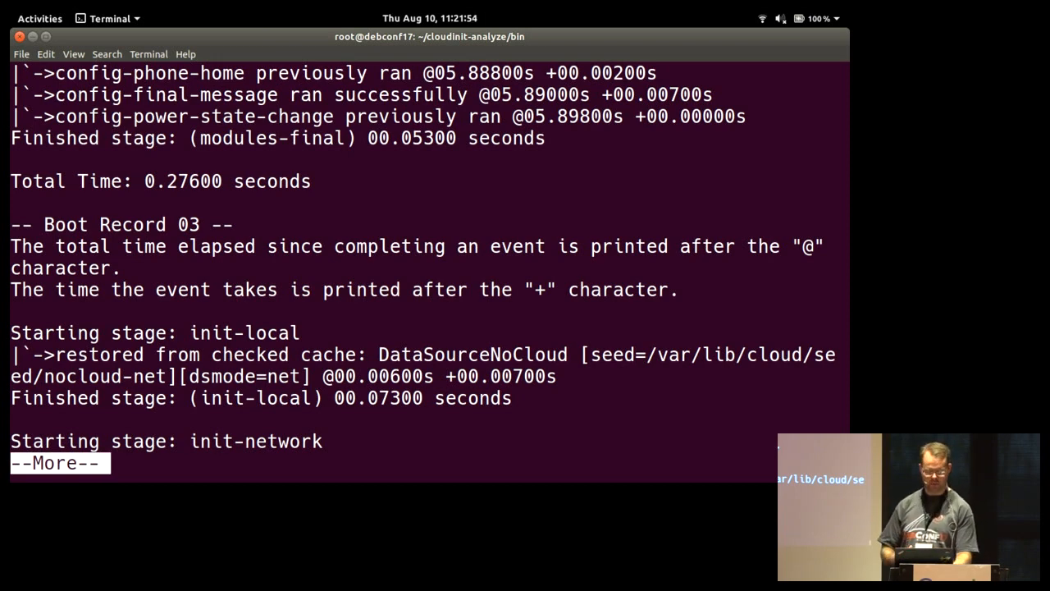
{"action": "key", "text": "space"}
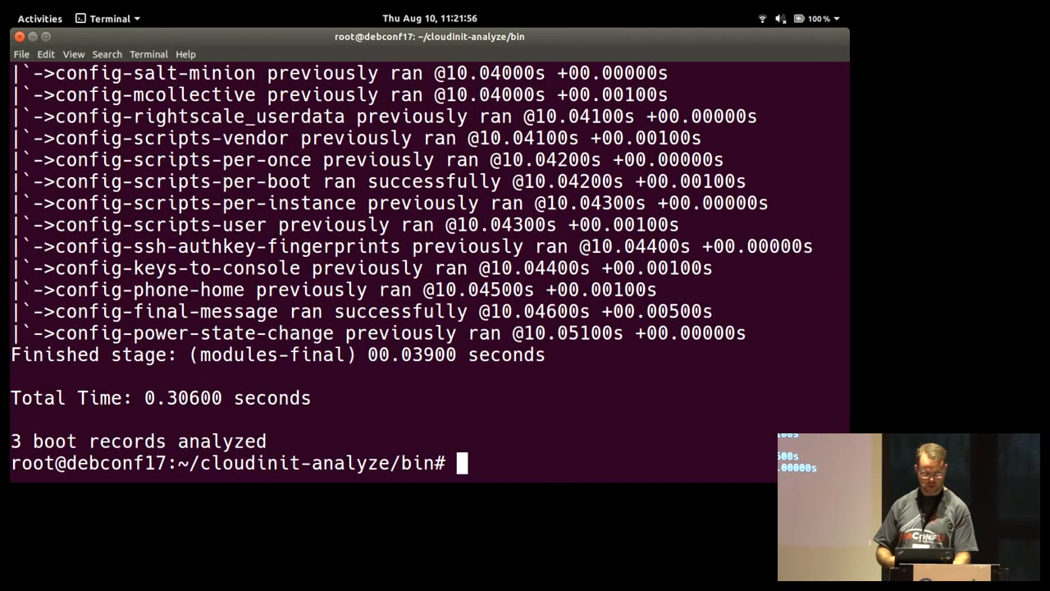